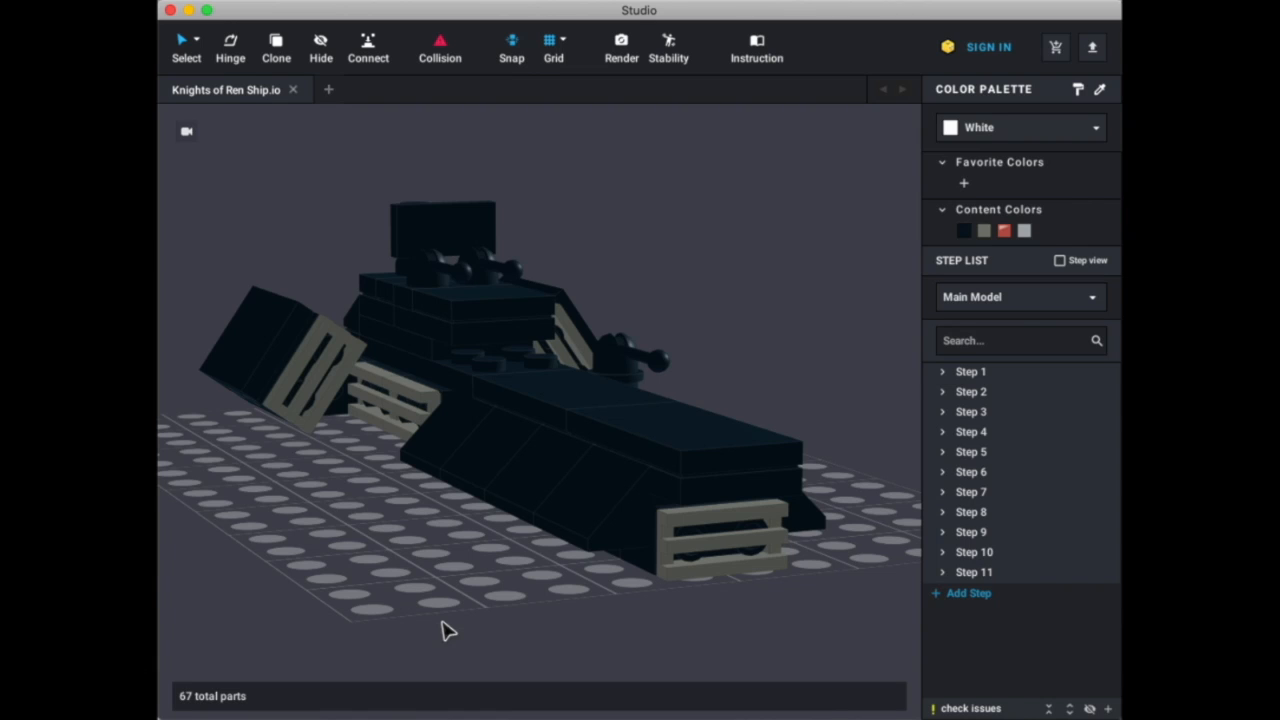
{"action": "mouse_move", "coordinate": [362, 572]}
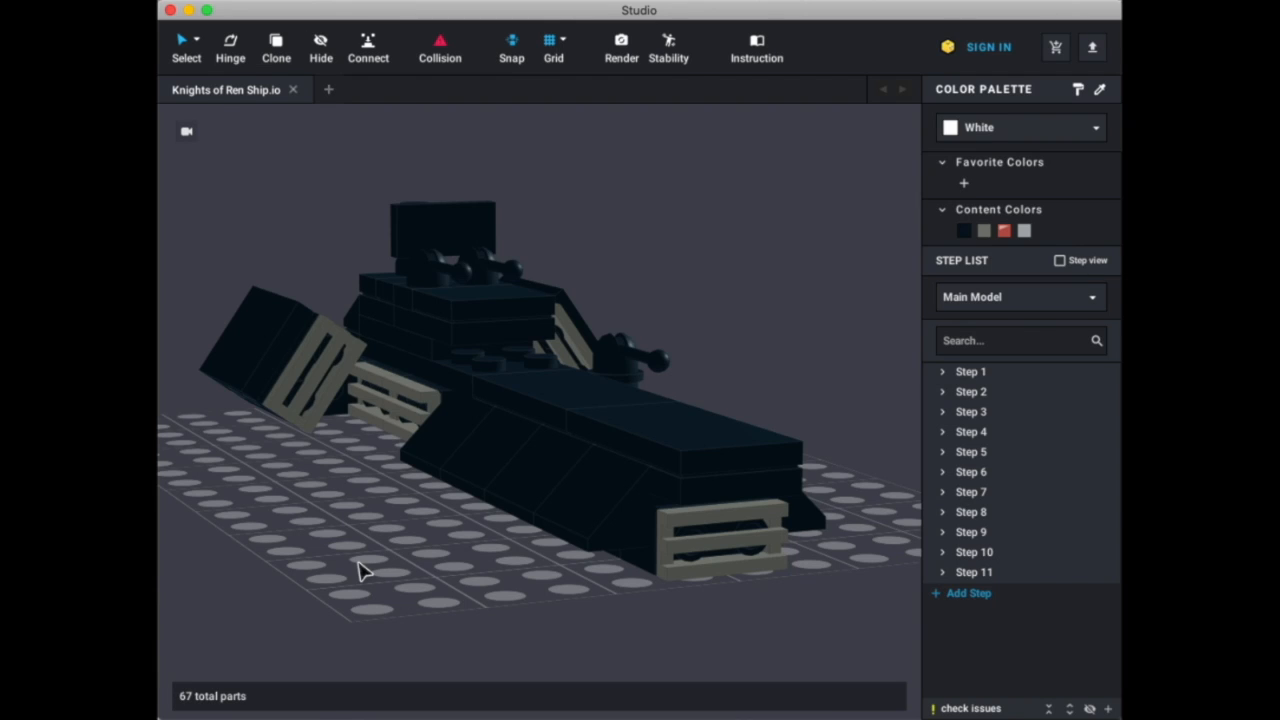
{"action": "mouse_move", "coordinate": [1110, 18]}
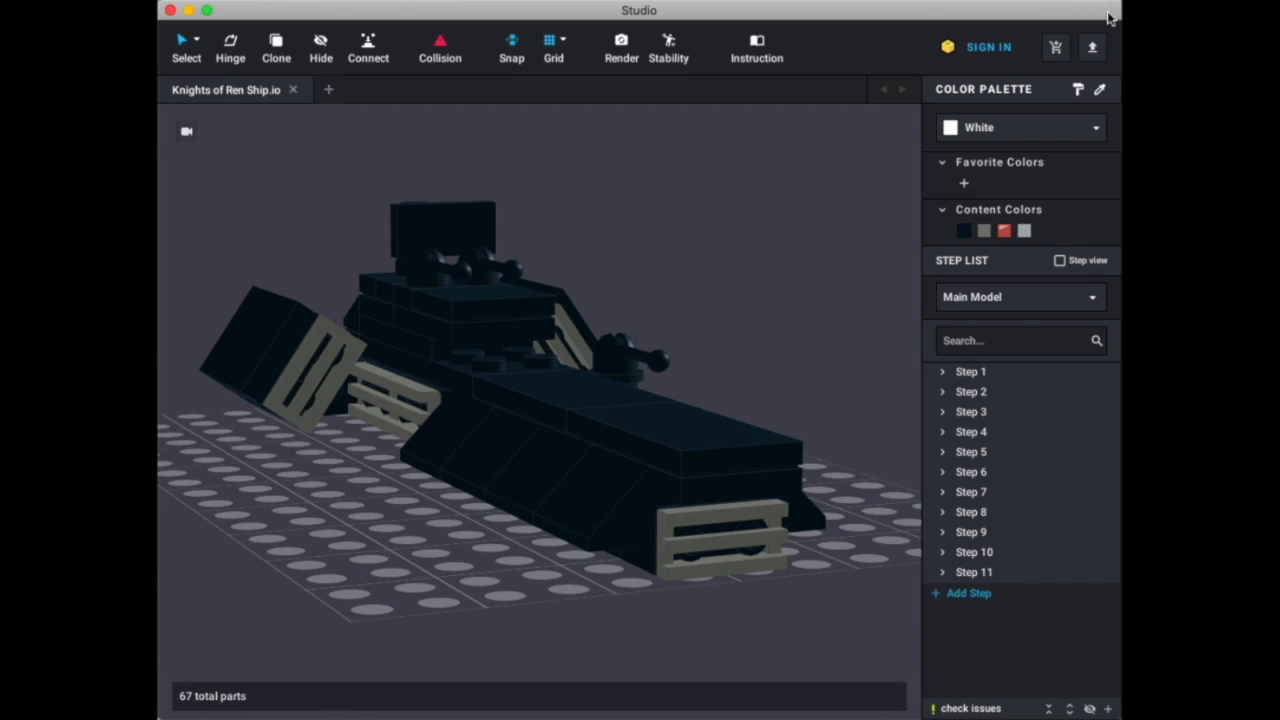
{"action": "mouse_move", "coordinate": [348, 556]}
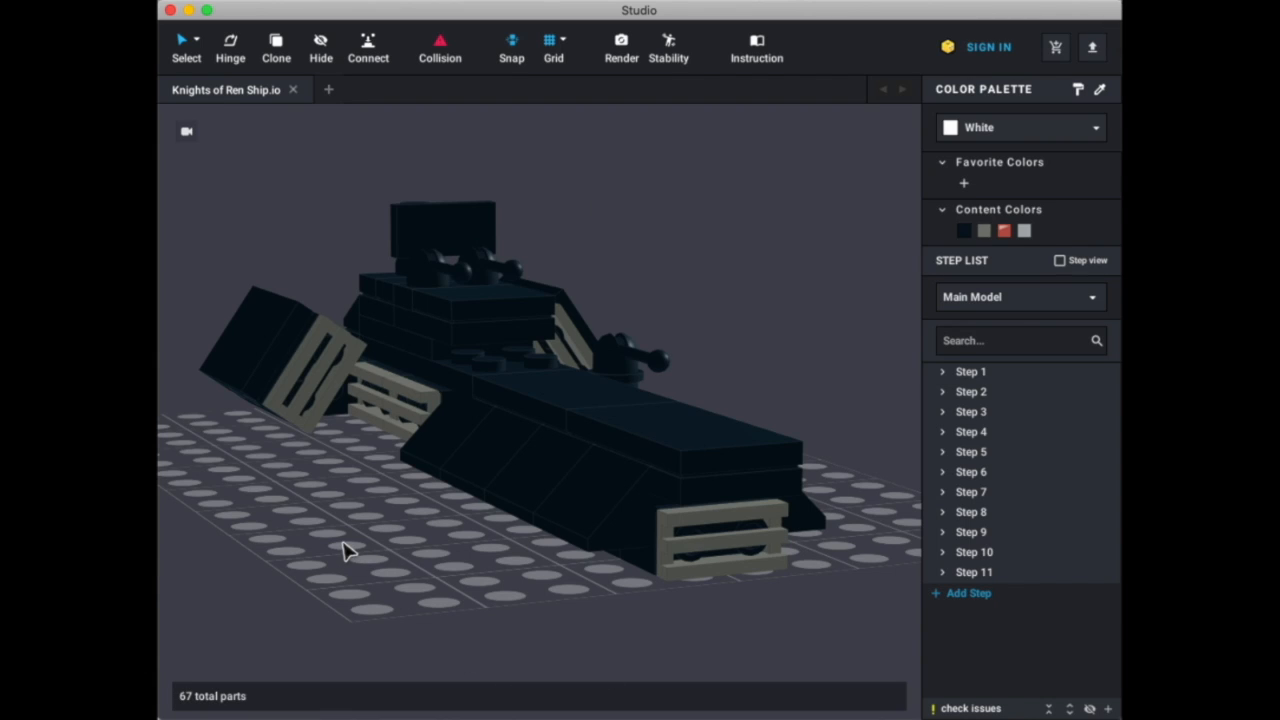
{"action": "mouse_move", "coordinate": [328, 536]}
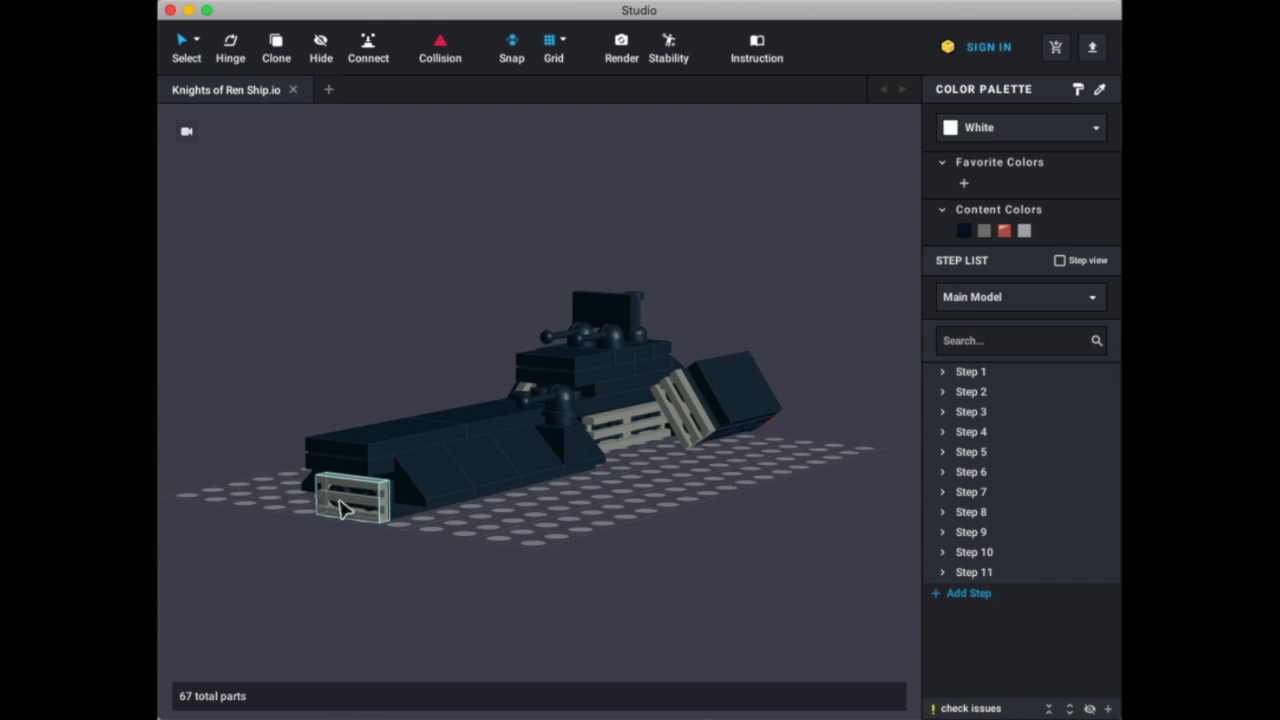
- Swing in close along the ship's first long side, then back out to an angled overview
{"action": "left_click_drag", "start_coordinate": [344, 504], "coordinate": [476, 610]}
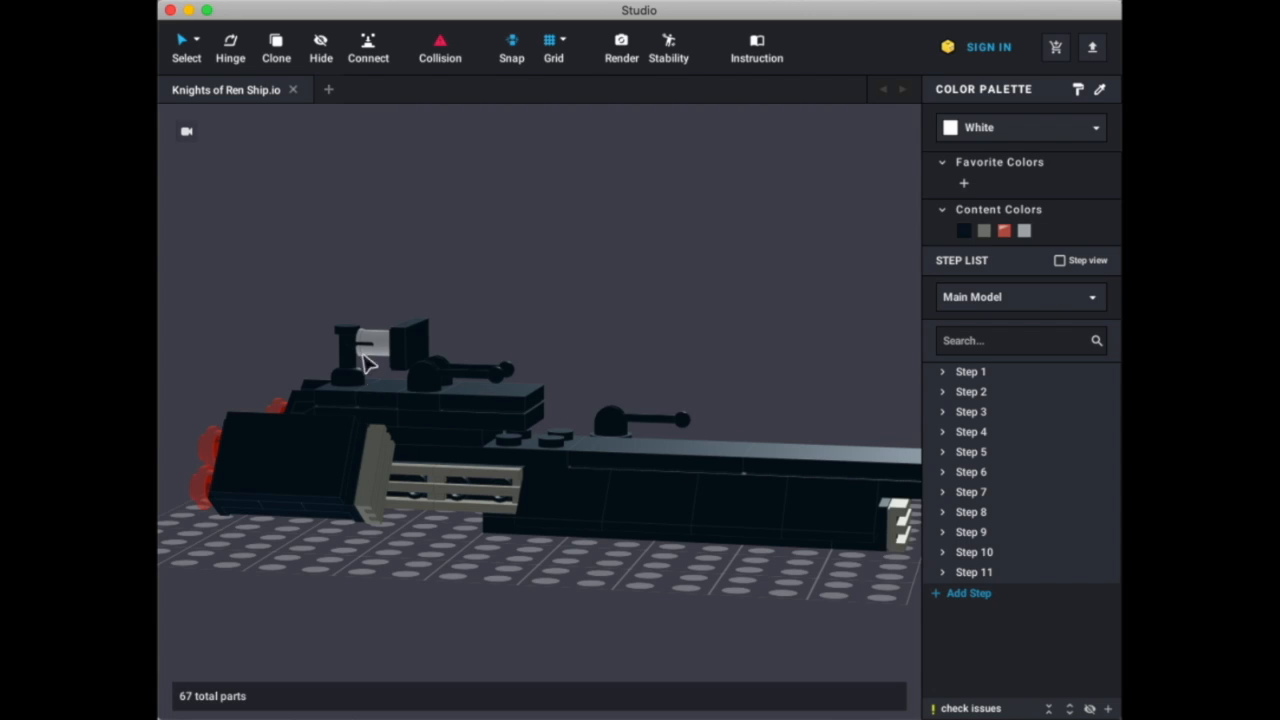
{"action": "mouse_move", "coordinate": [344, 364]}
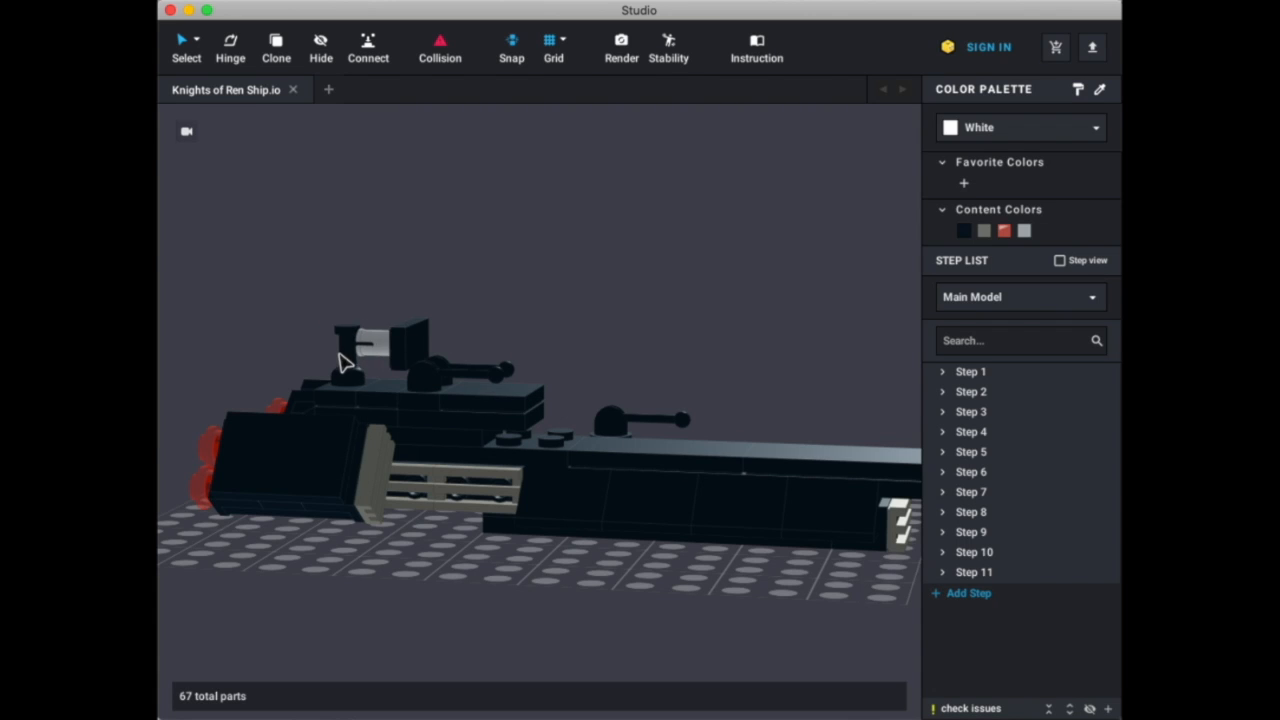
{"action": "left_click", "coordinate": [376, 344]}
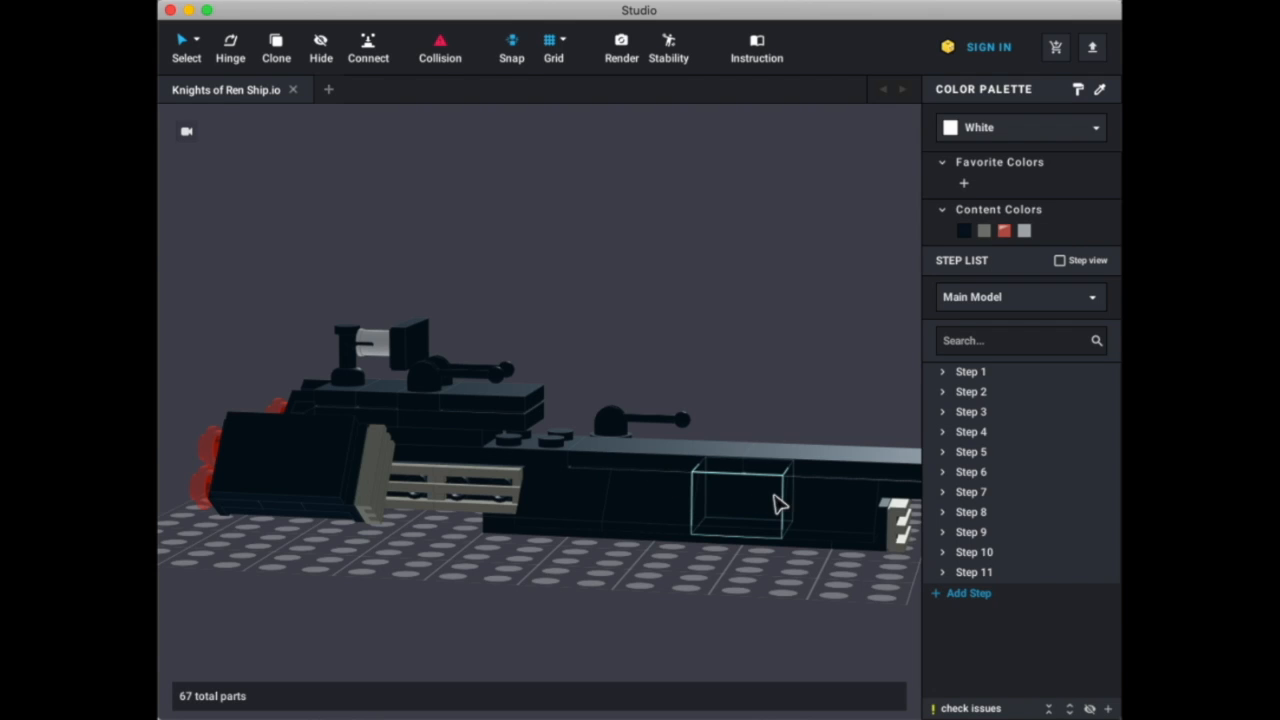
{"action": "mouse_move", "coordinate": [732, 486]}
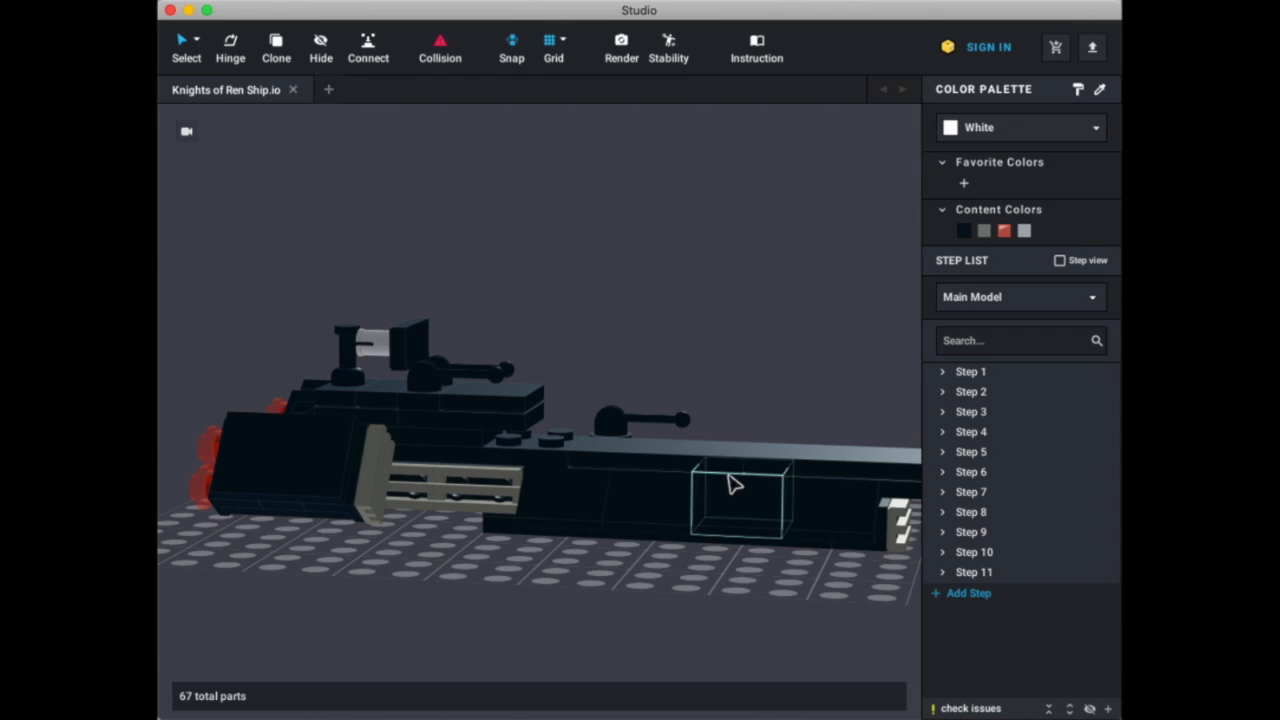
{"action": "left_click_drag", "start_coordinate": [730, 486], "coordinate": [704, 356]}
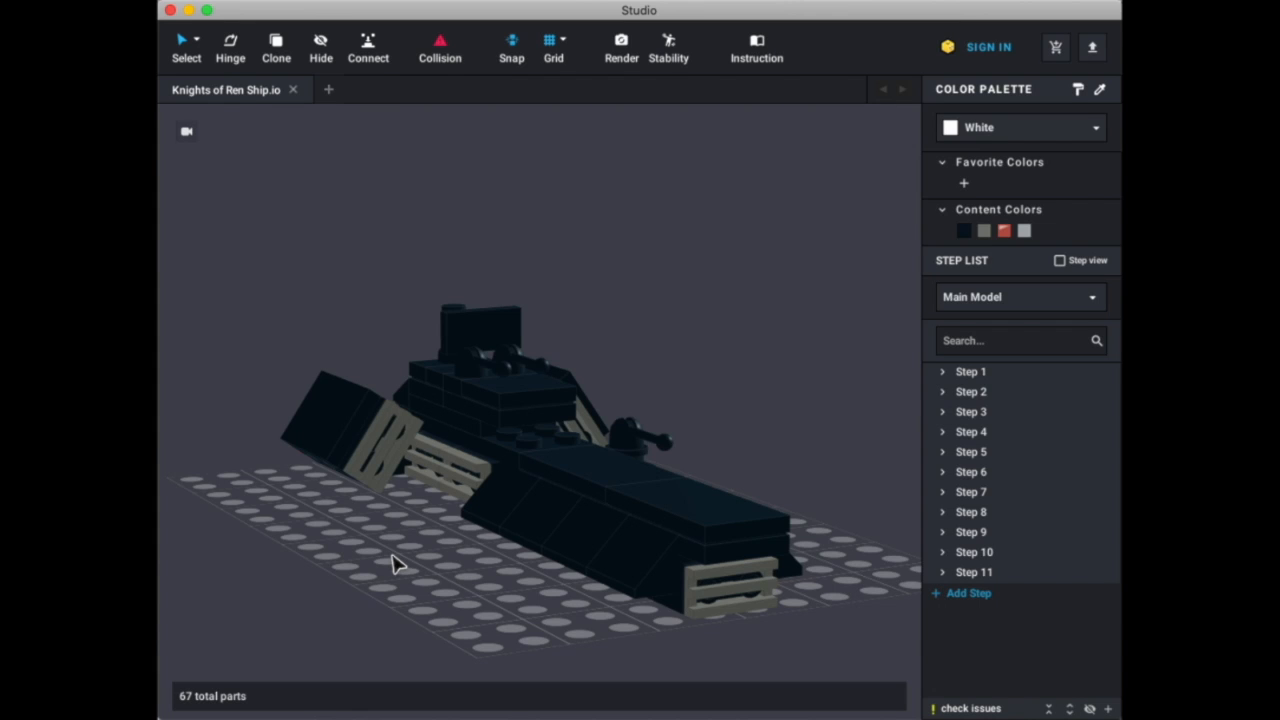
{"action": "mouse_move", "coordinate": [400, 572]}
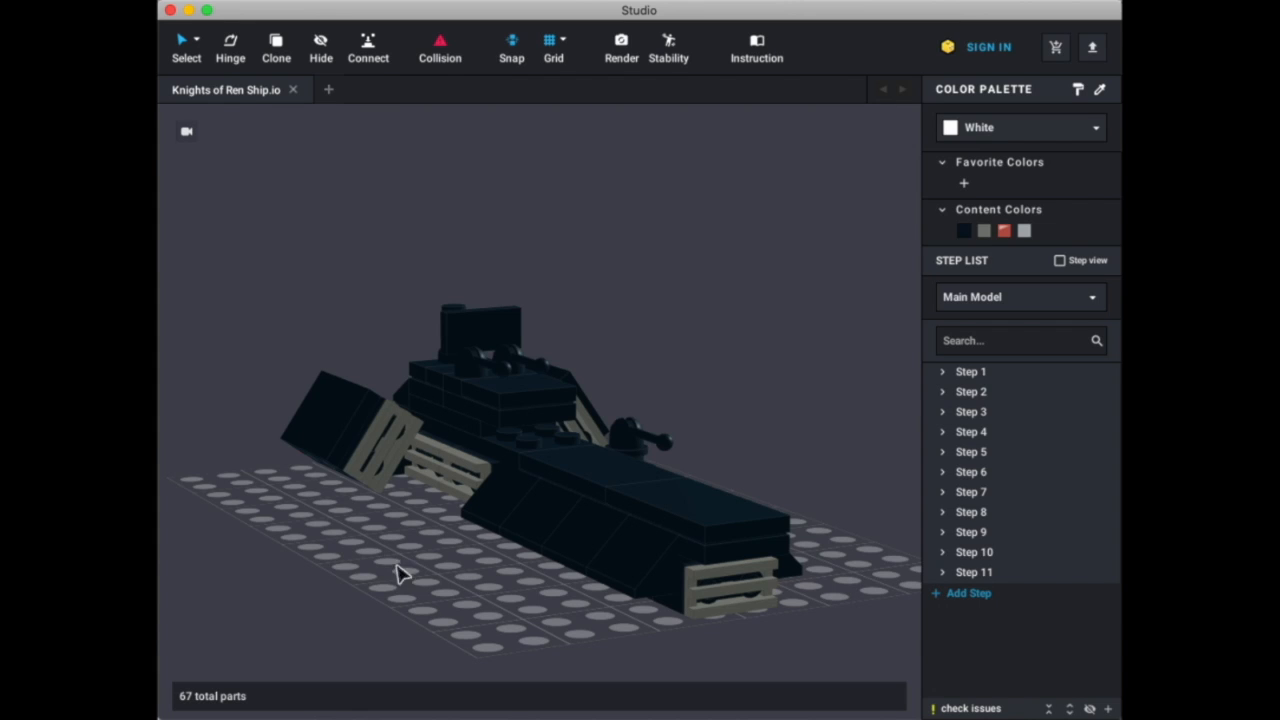
- Turn the ship to its thruster end, tilt below it, and level out on the red-thruster side
{"action": "left_click_drag", "start_coordinate": [400, 576], "coordinate": [540, 510]}
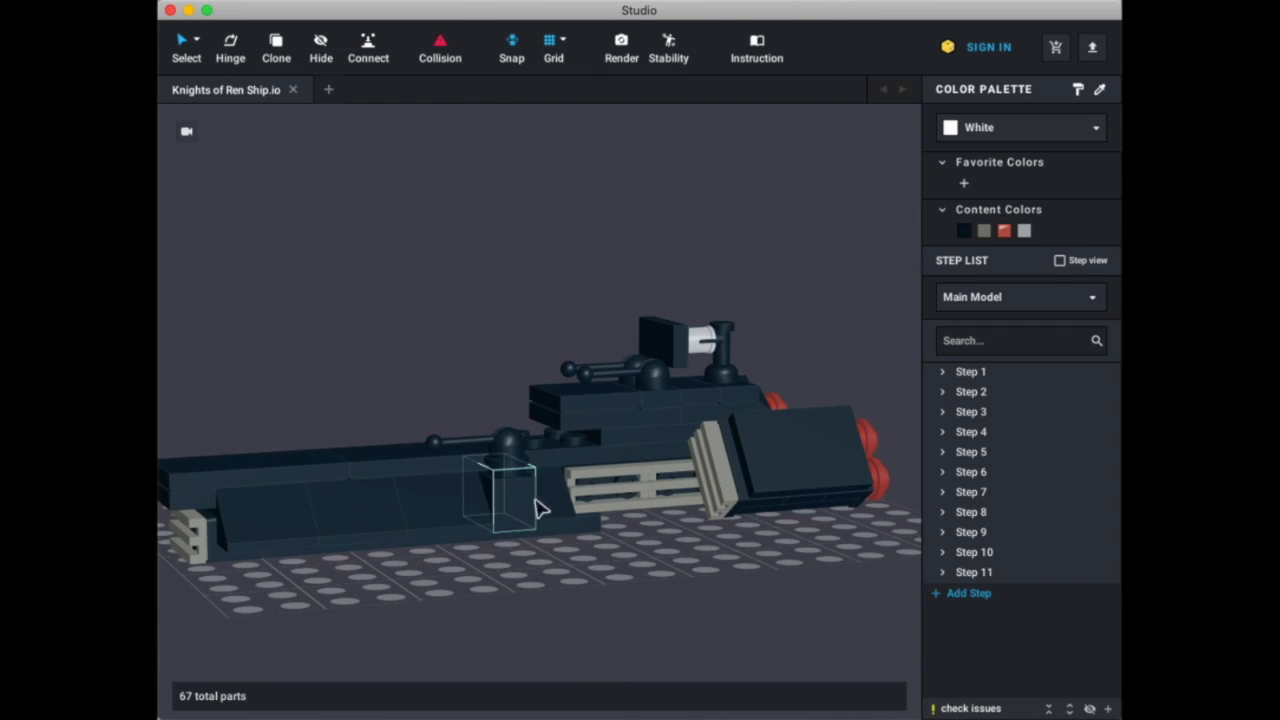
{"action": "left_click_drag", "start_coordinate": [510, 490], "coordinate": [644, 390]}
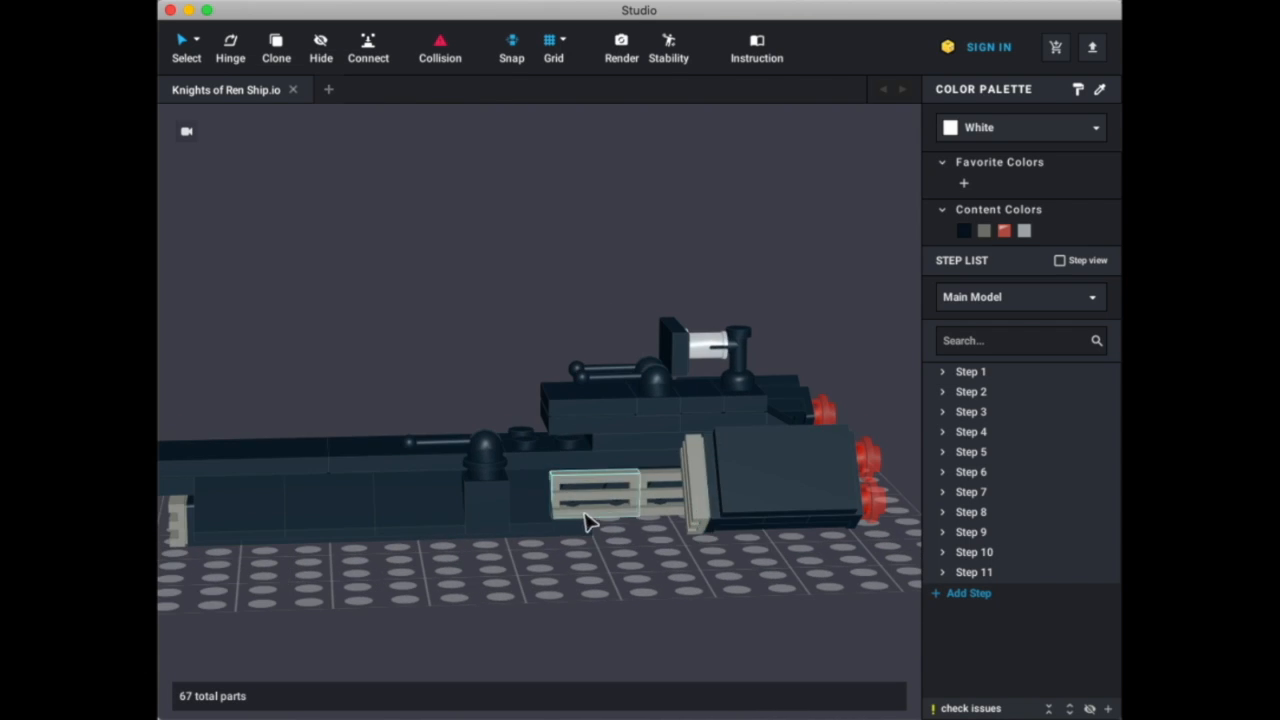
{"action": "left_click_drag", "start_coordinate": [590, 520], "coordinate": [640, 510]}
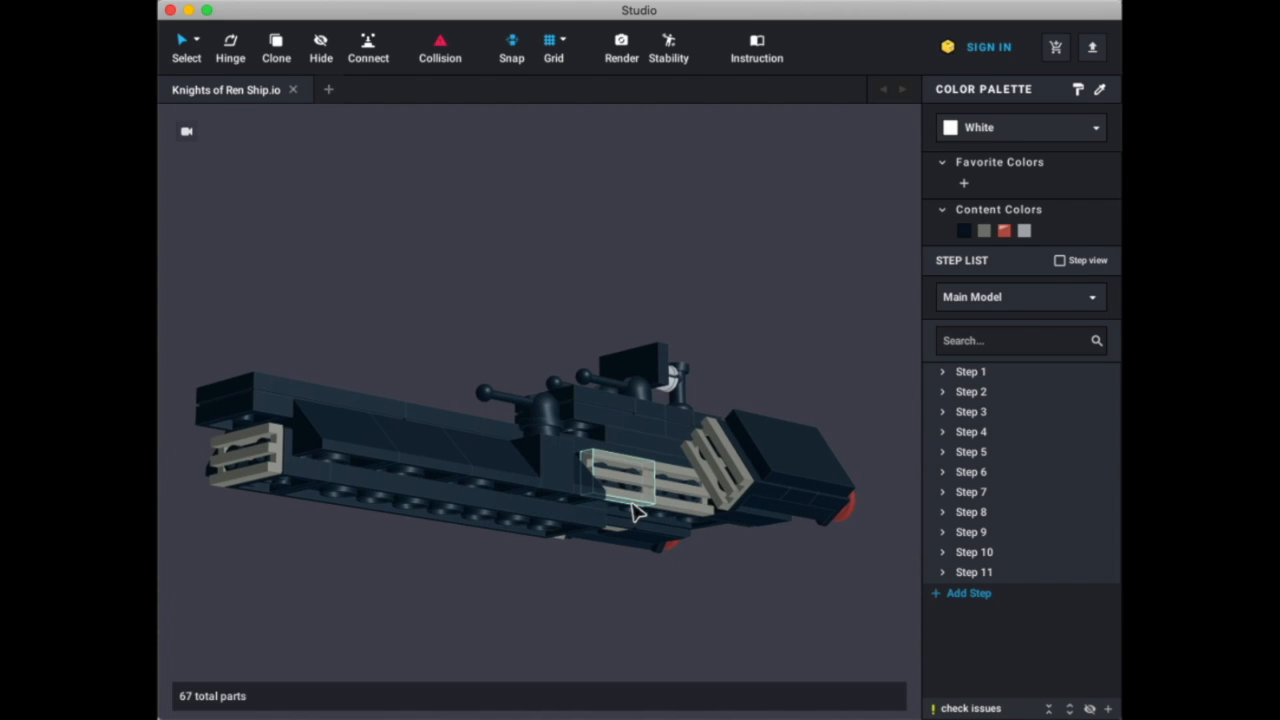
{"action": "left_click_drag", "start_coordinate": [636, 510], "coordinate": [730, 572]}
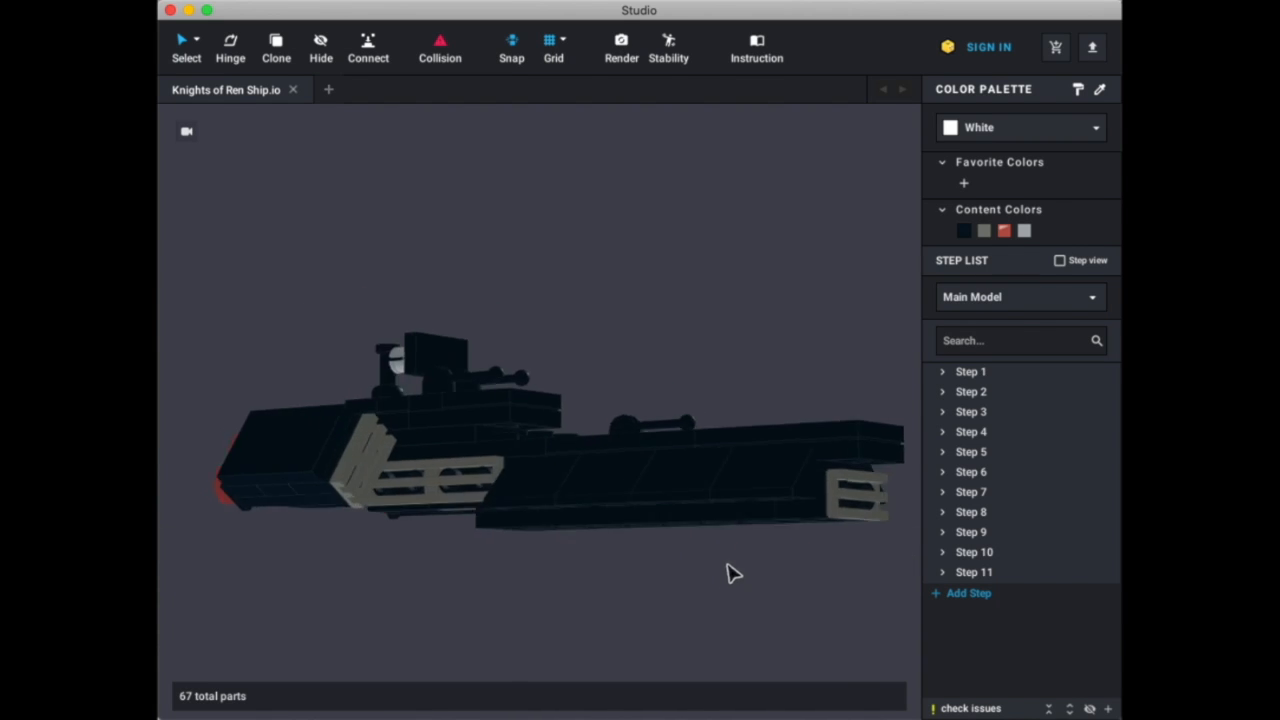
{"action": "left_click_drag", "start_coordinate": [730, 572], "coordinate": [490, 530]}
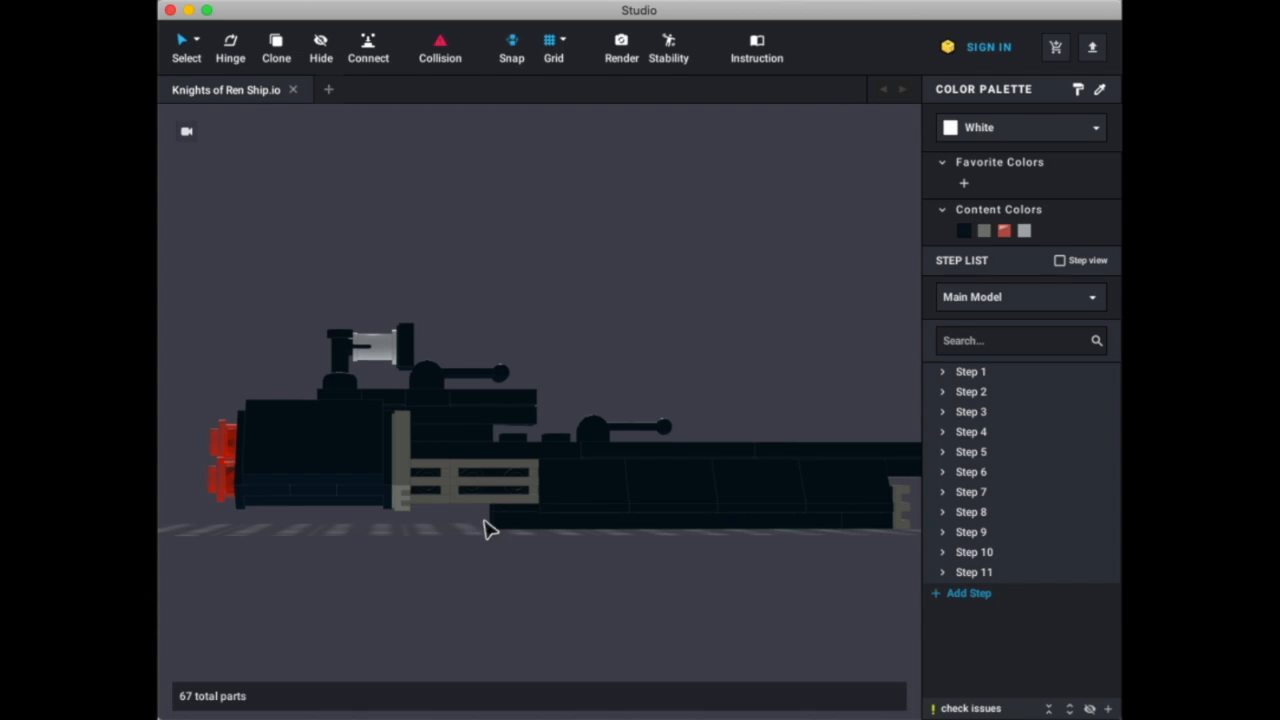
{"action": "left_click", "coordinate": [420, 490]}
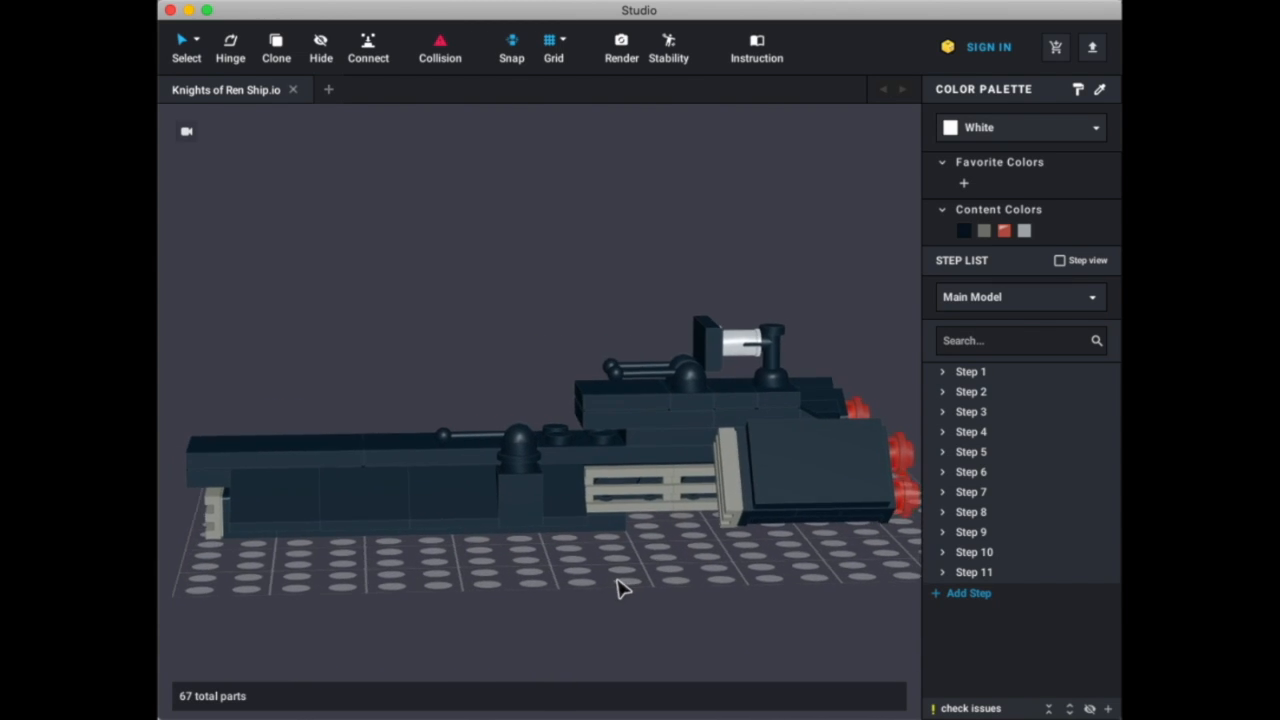
{"action": "left_click_drag", "start_coordinate": [620, 588], "coordinate": [670, 584]}
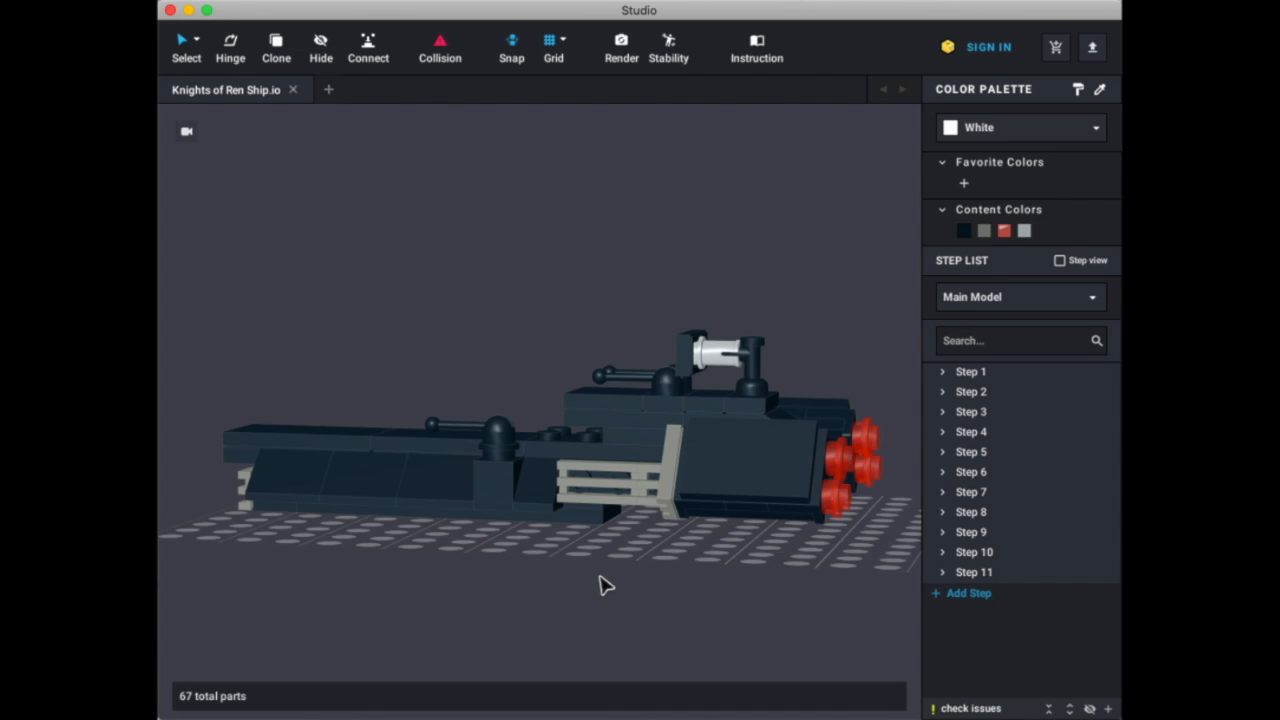
- Orbit along the ship's underside and round to its opposite long side
{"action": "left_click_drag", "start_coordinate": [604, 584], "coordinate": [436, 572]}
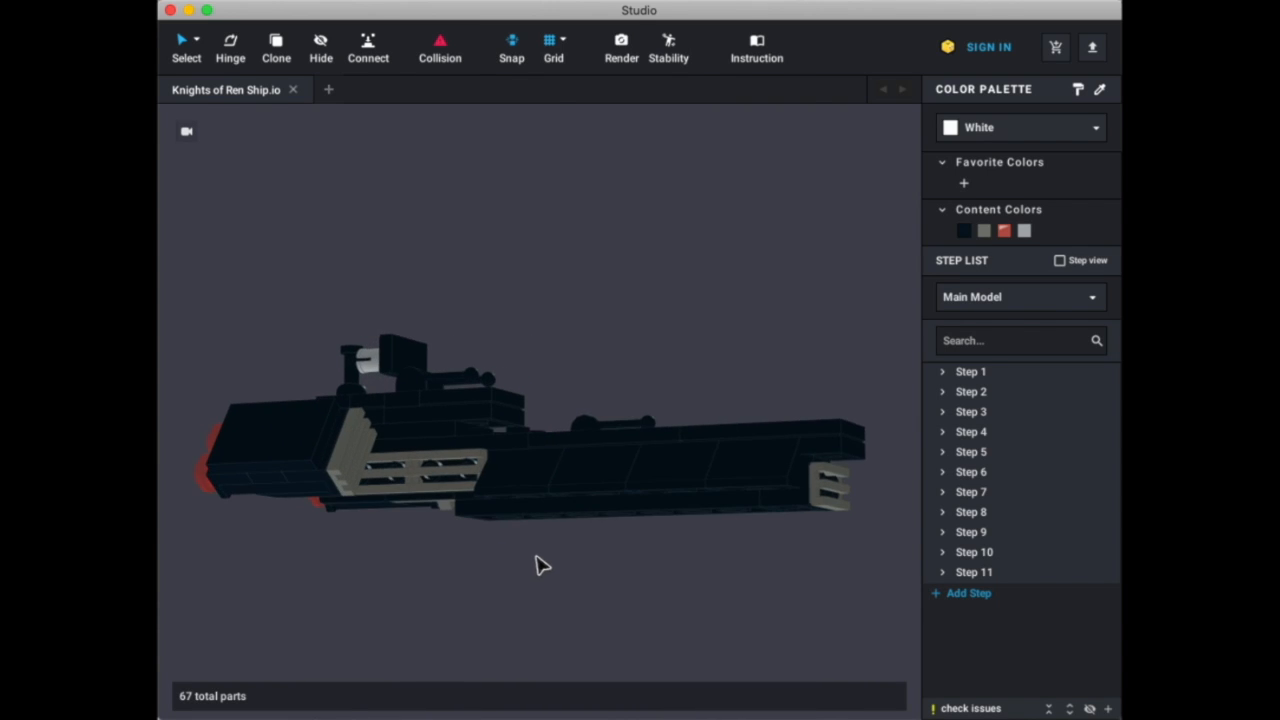
{"action": "left_click_drag", "start_coordinate": [544, 564], "coordinate": [516, 576]}
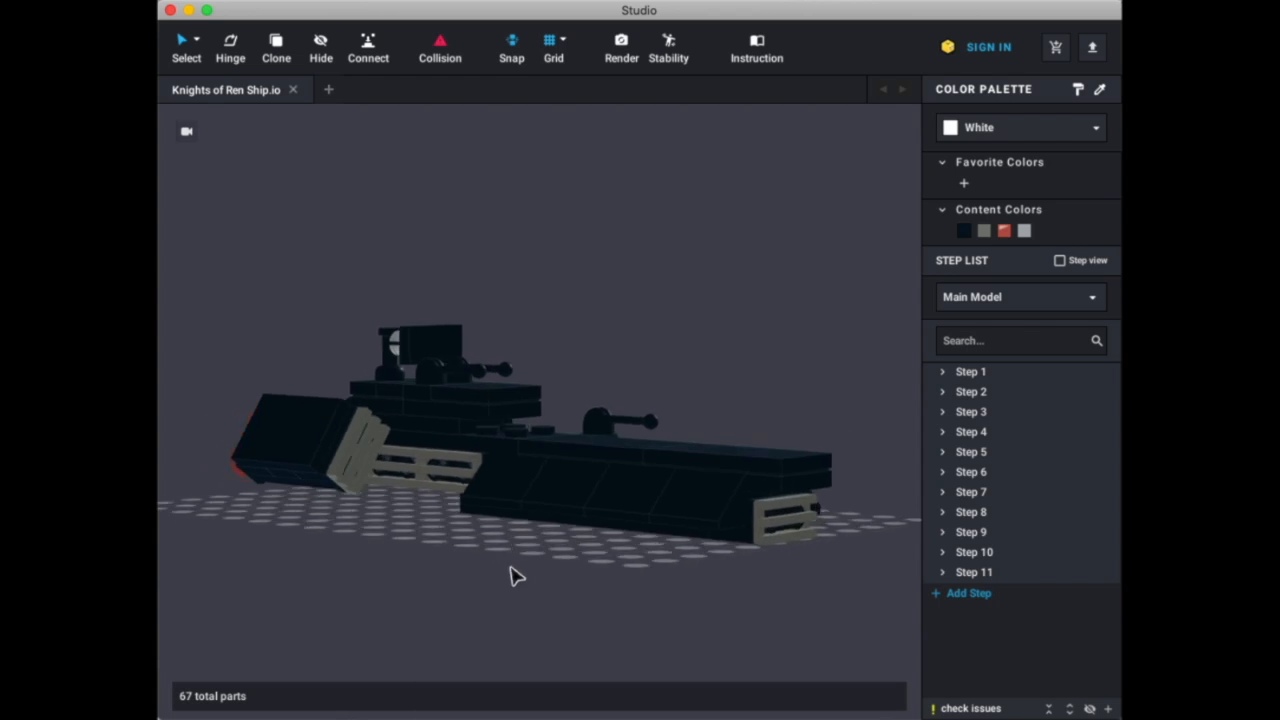
{"action": "left_click_drag", "start_coordinate": [516, 576], "coordinate": [390, 576]}
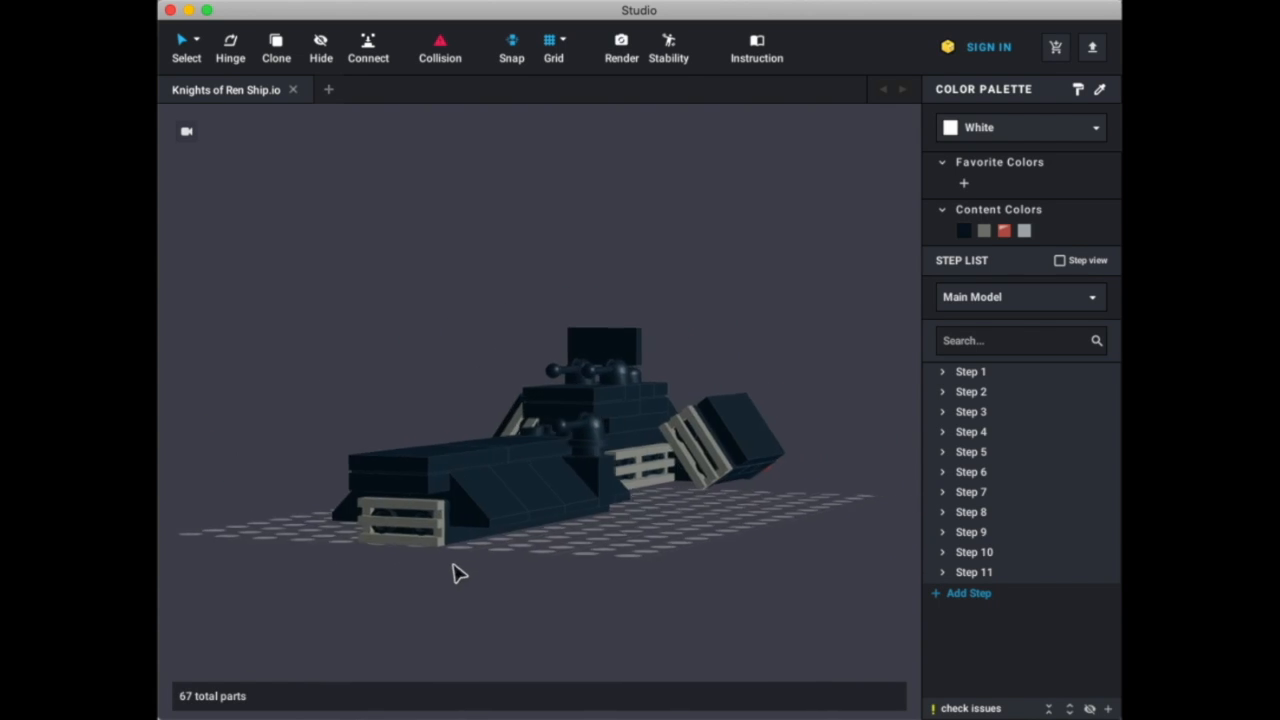
{"action": "left_click_drag", "start_coordinate": [460, 572], "coordinate": [360, 588]}
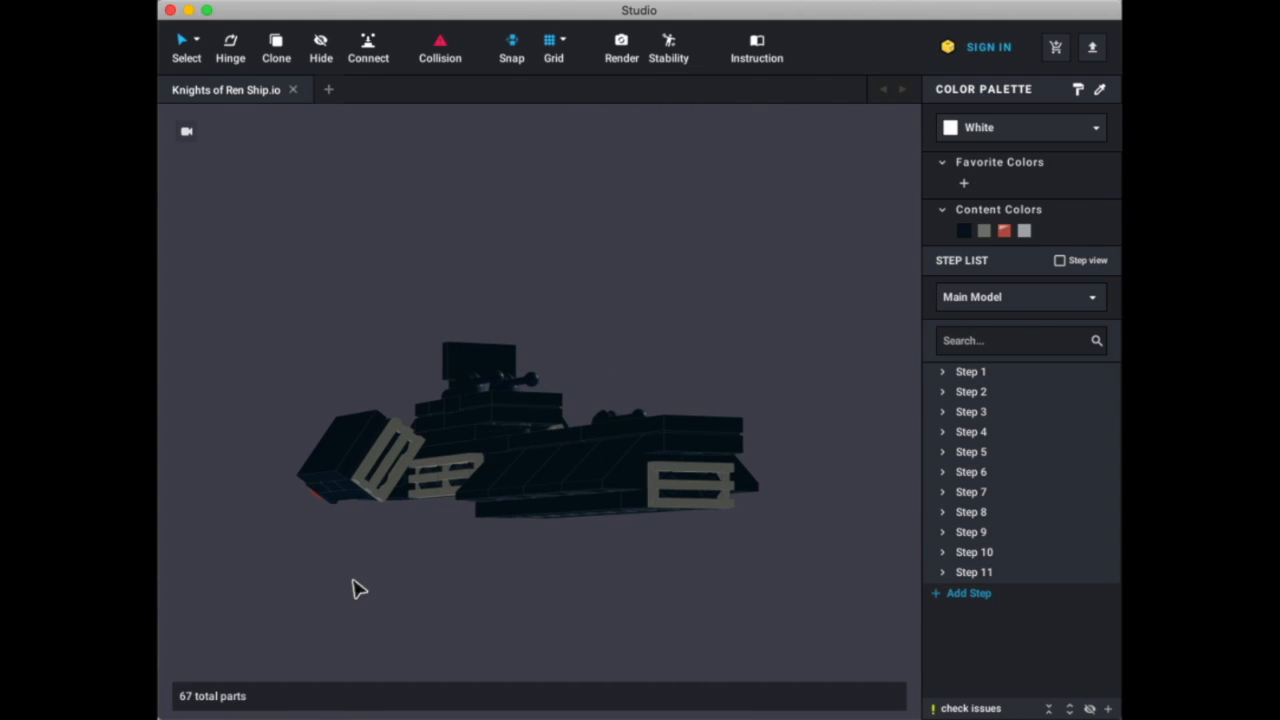
{"action": "left_click_drag", "start_coordinate": [360, 588], "coordinate": [428, 584]}
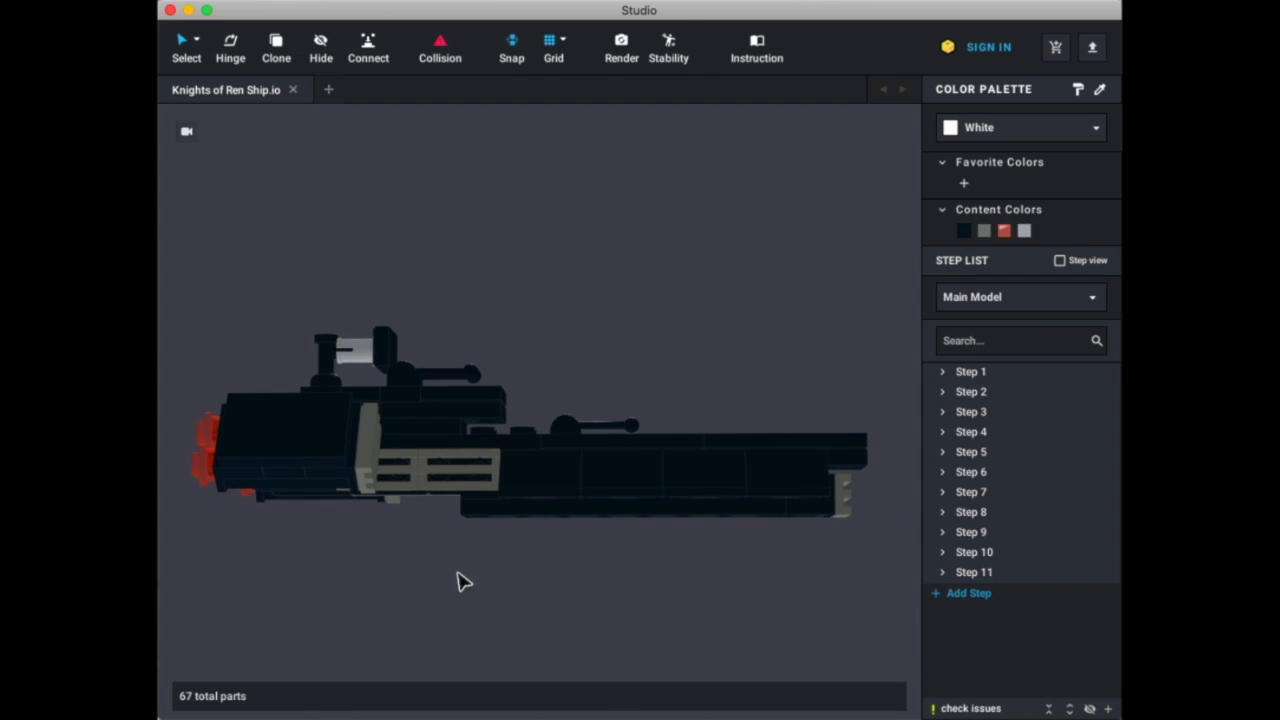
{"action": "mouse_move", "coordinate": [500, 616]}
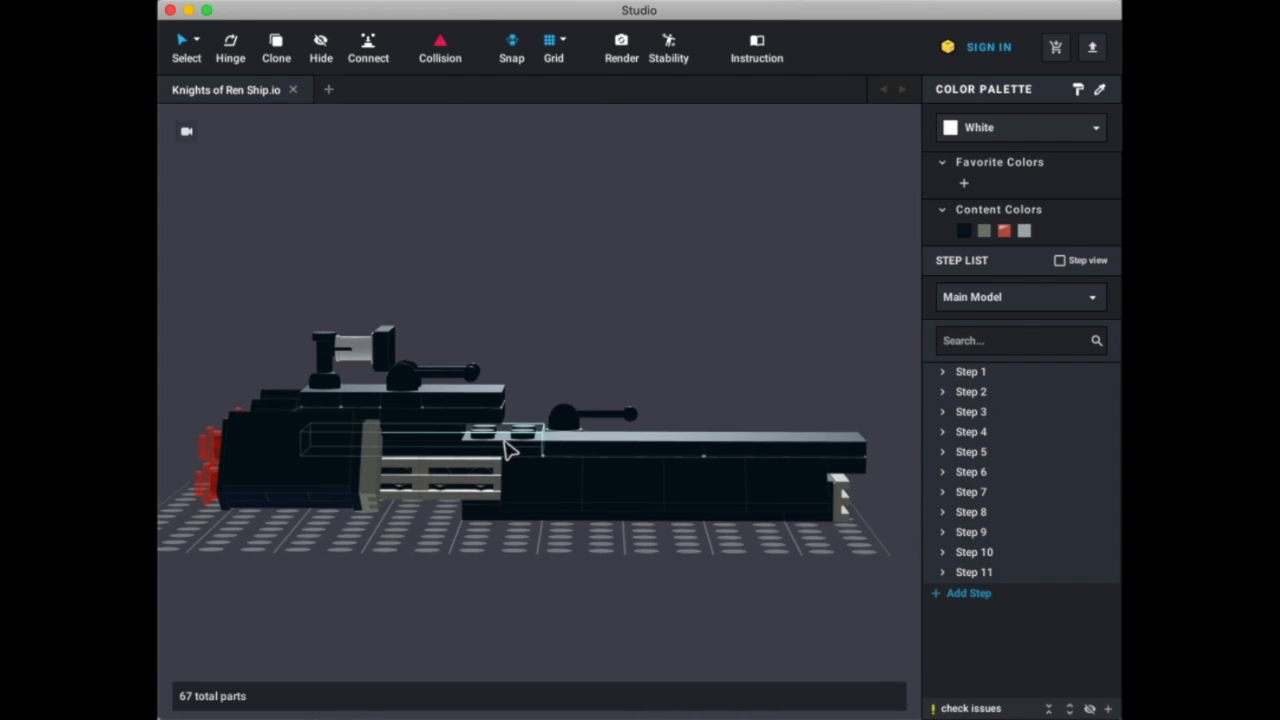
- Orbit to face the rear red engines, then around to the ship's other side
{"action": "left_click_drag", "start_coordinate": [504, 450], "coordinate": [478, 590]}
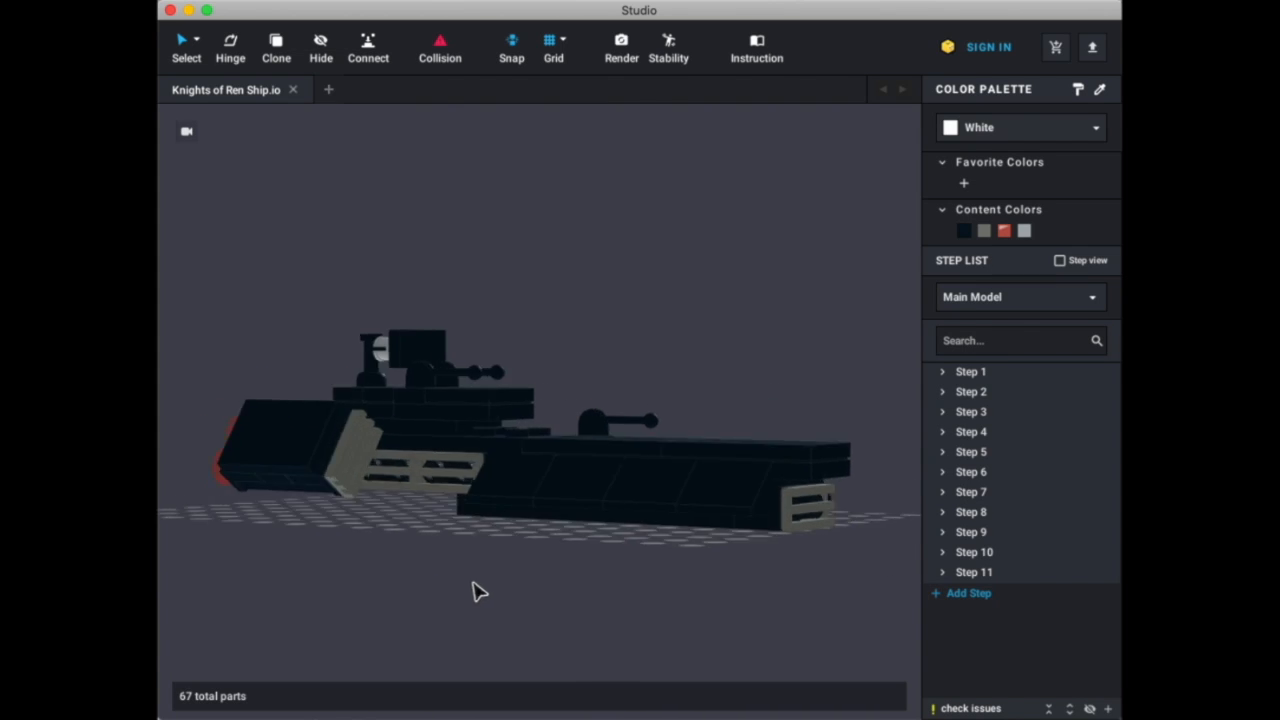
{"action": "left_click_drag", "start_coordinate": [480, 590], "coordinate": [584, 598]}
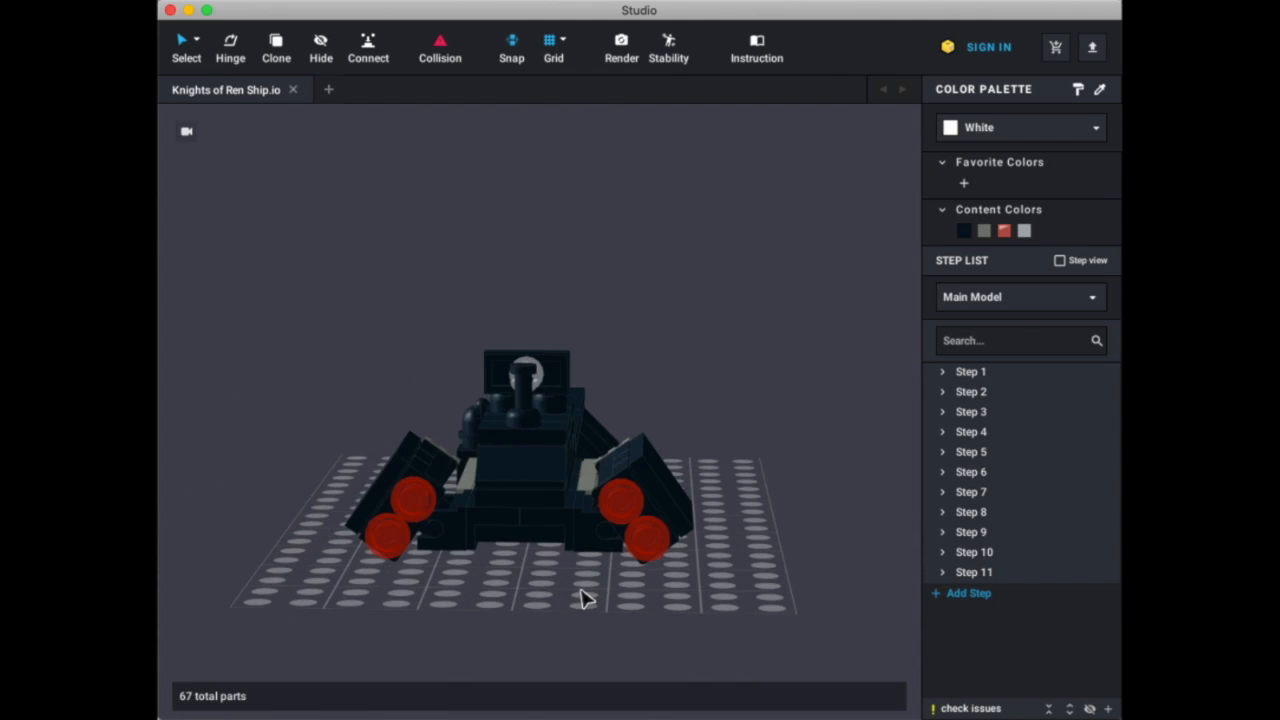
{"action": "left_click_drag", "start_coordinate": [584, 598], "coordinate": [500, 670]}
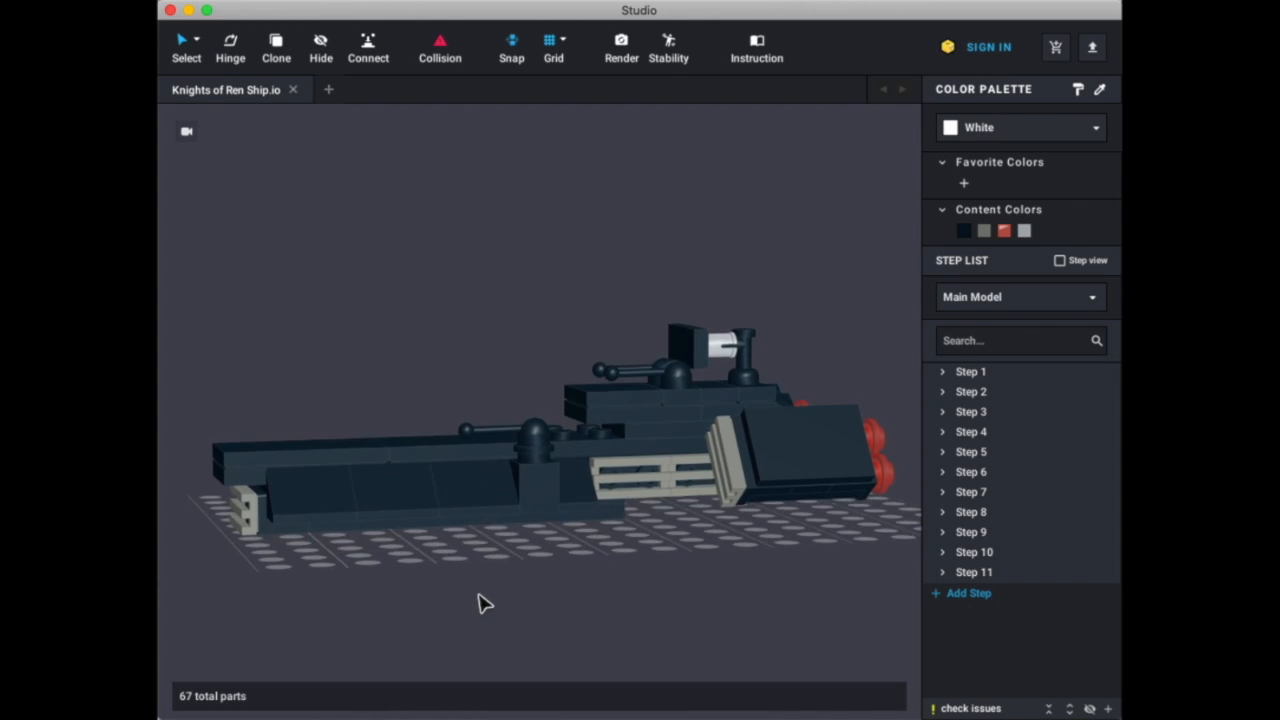
- Orbit below the ship, back up to the engine end, and finish nose-on with the grey grilles
{"action": "left_click_drag", "start_coordinate": [484, 604], "coordinate": [376, 598]}
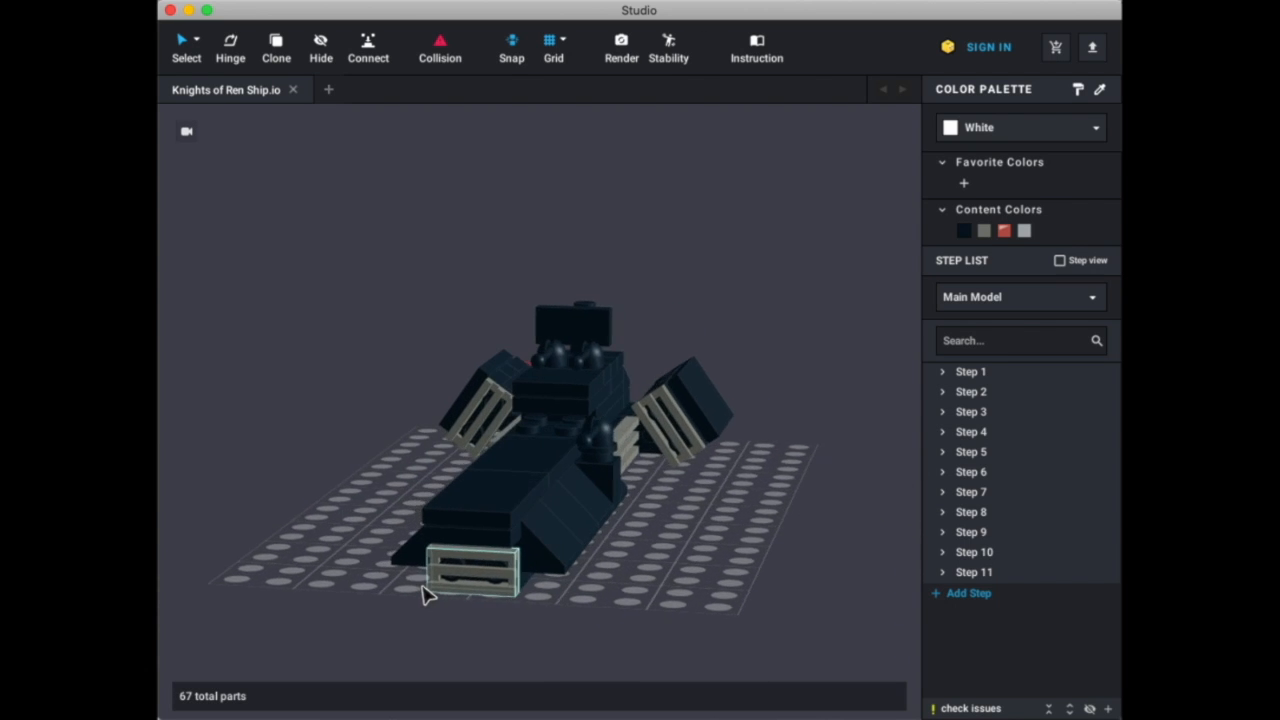
{"action": "left_click_drag", "start_coordinate": [424, 596], "coordinate": [464, 560]}
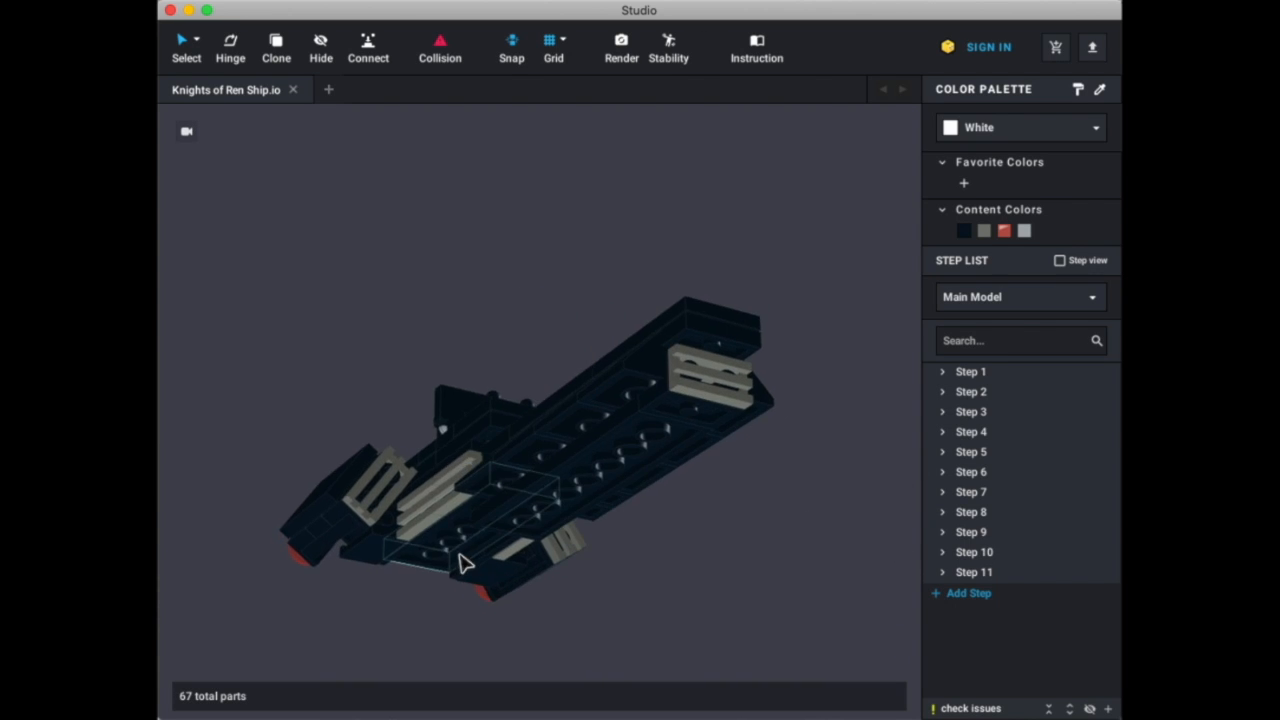
{"action": "left_click_drag", "start_coordinate": [464, 560], "coordinate": [380, 616]}
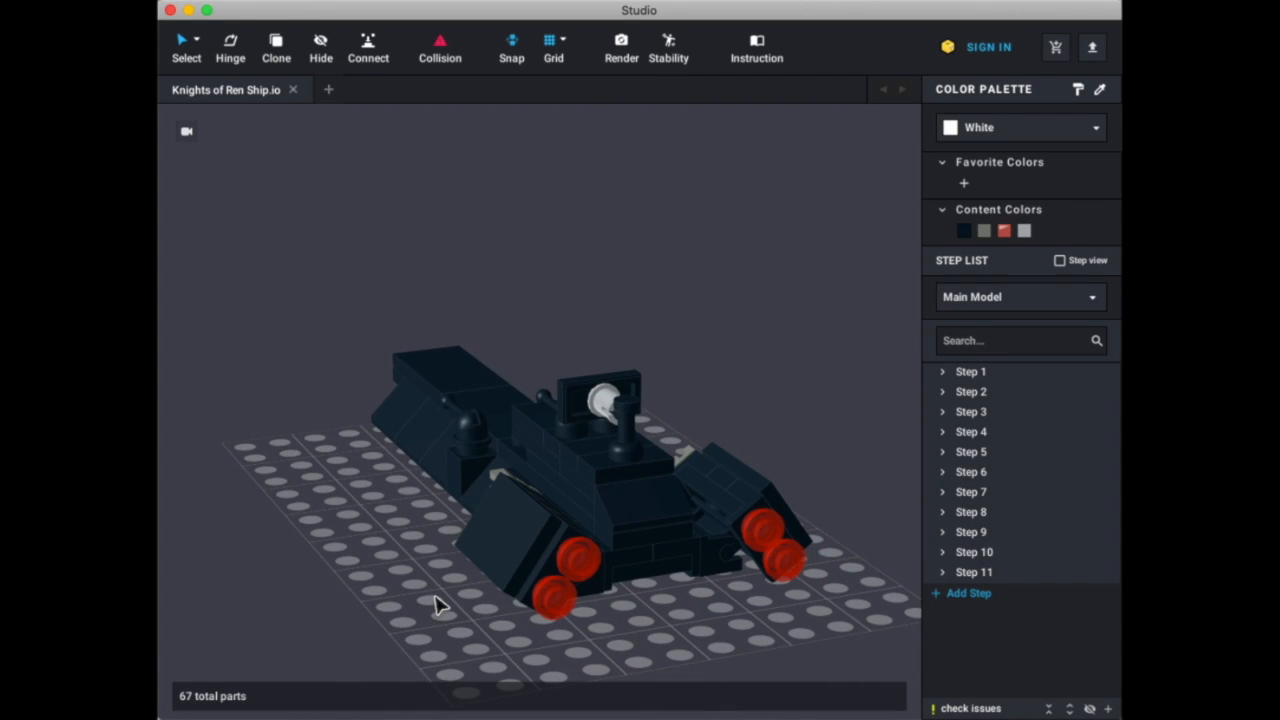
{"action": "left_click_drag", "start_coordinate": [436, 600], "coordinate": [560, 616]}
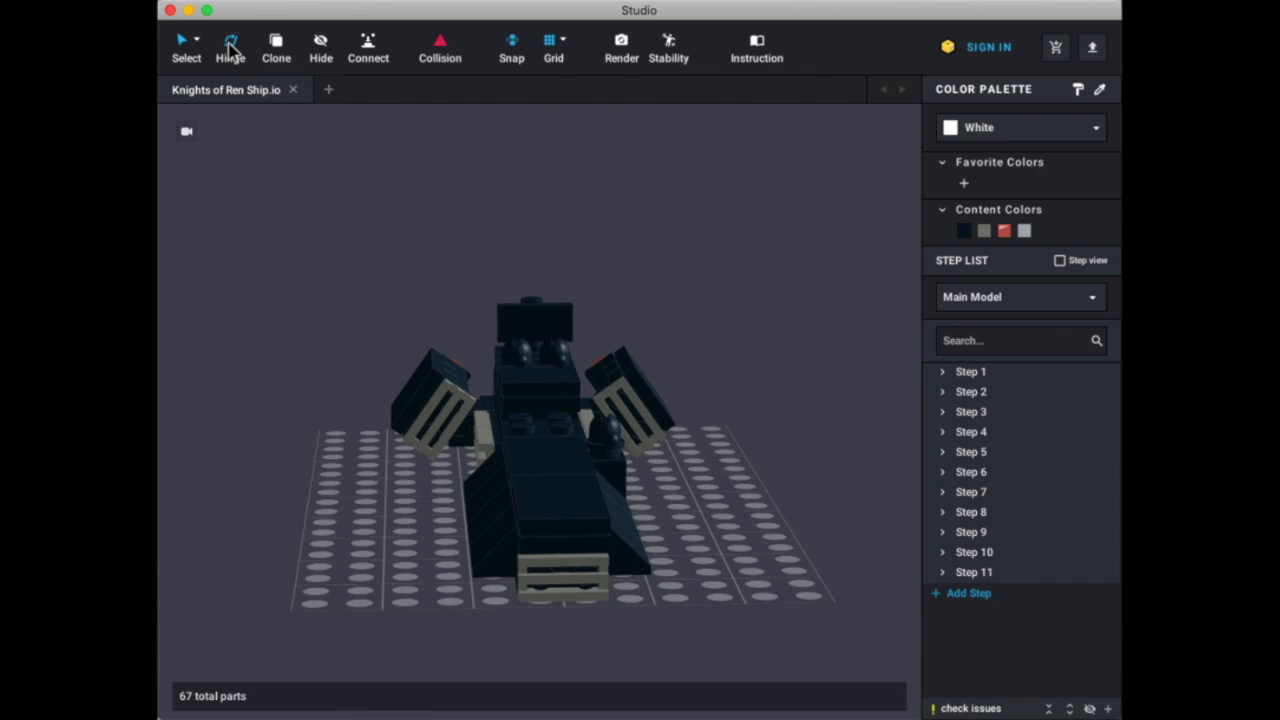
- With the Hinge tool, swing the first lever turret around its base and tilt its arm
{"action": "left_click", "coordinate": [604, 424]}
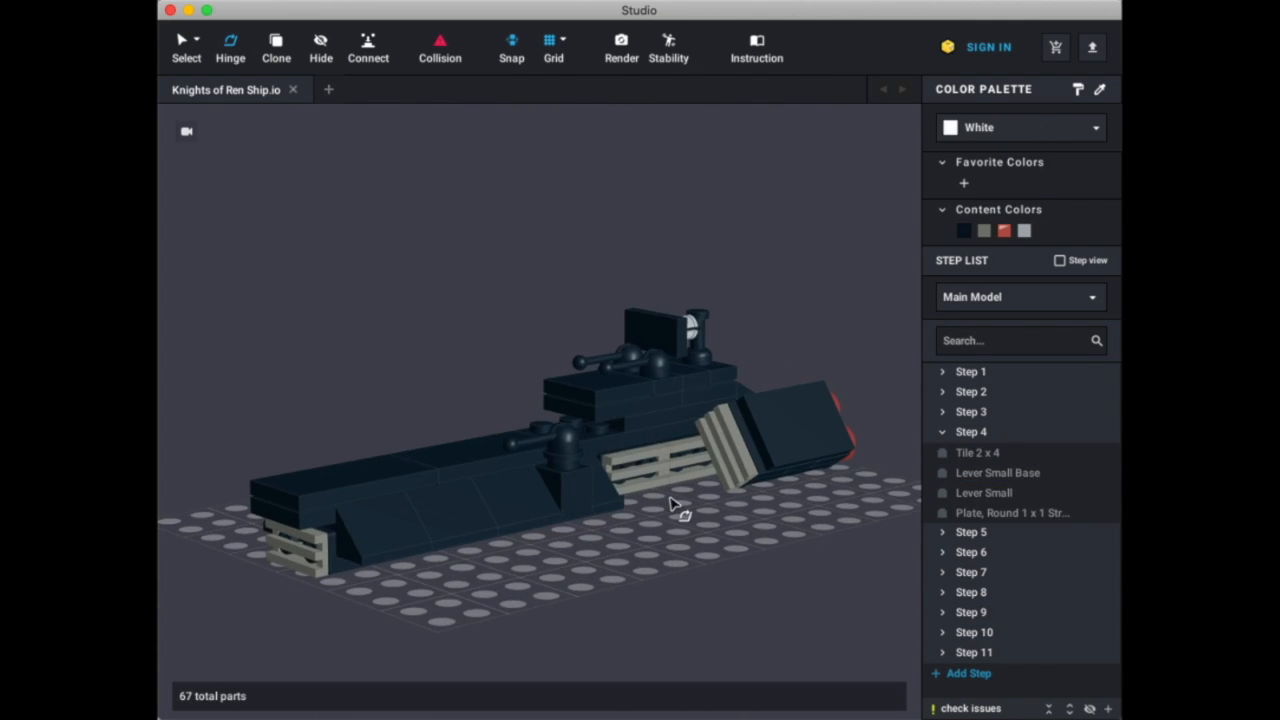
{"action": "left_click", "coordinate": [564, 450]}
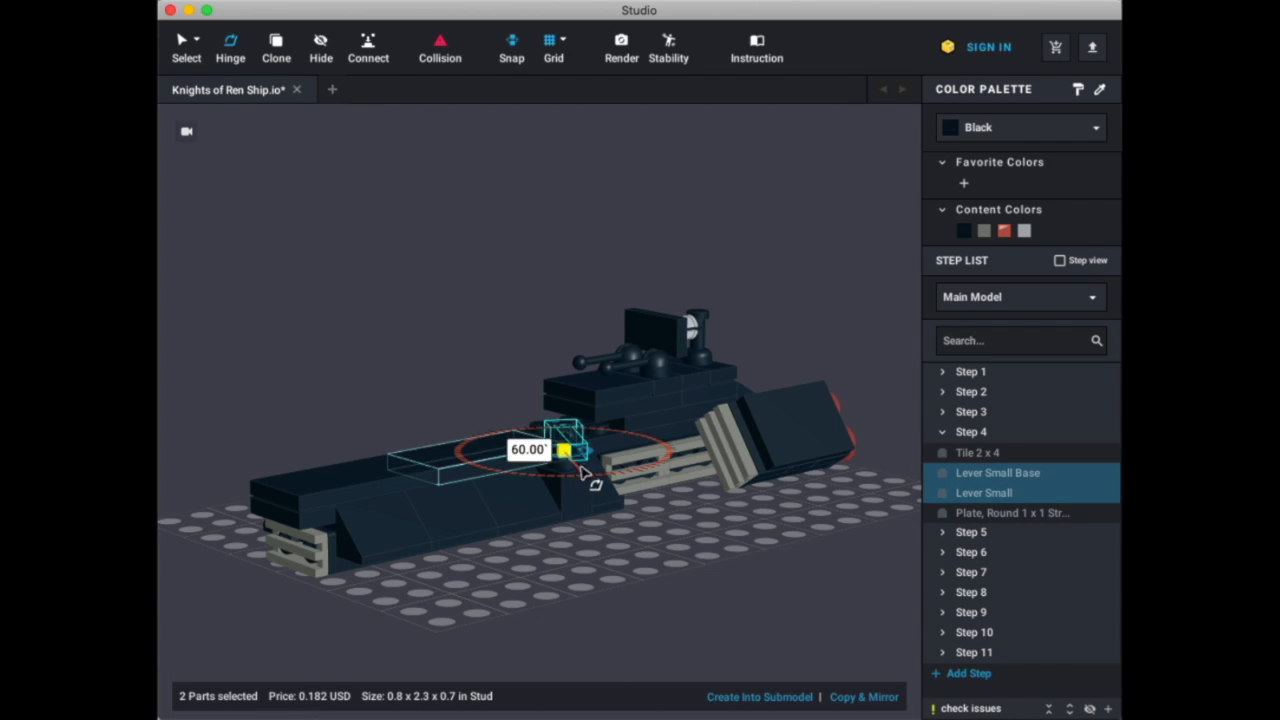
{"action": "left_click_drag", "start_coordinate": [564, 450], "coordinate": [520, 430]}
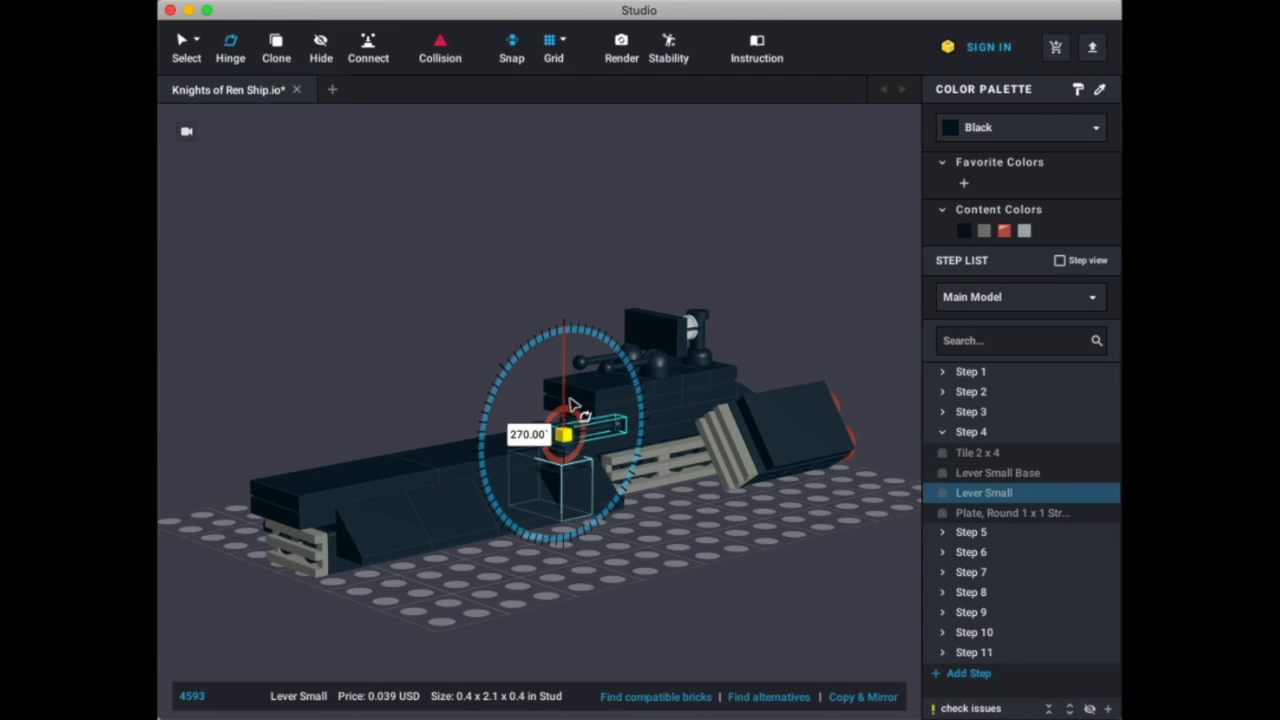
{"action": "left_click_drag", "start_coordinate": [576, 420], "coordinate": [444, 644]}
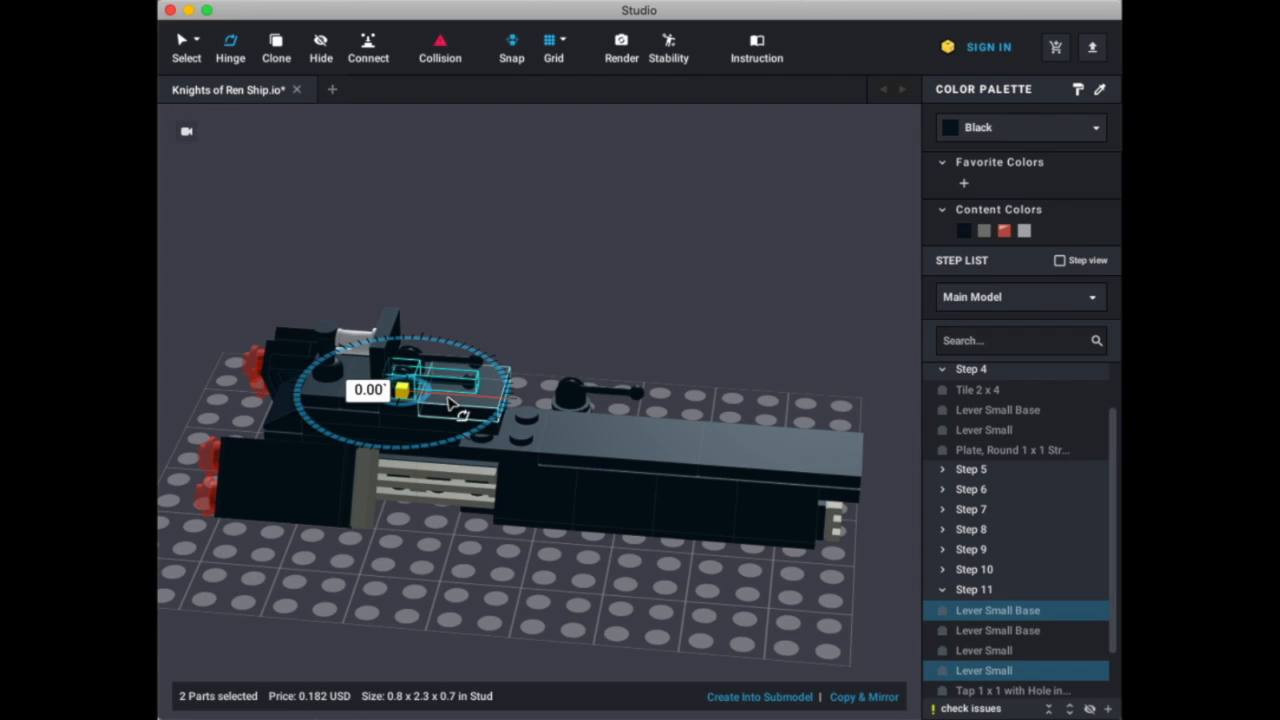
- Spin the rear lever turret, then rotate the second lever turret to a new angle
{"action": "left_click_drag", "start_coordinate": [460, 404], "coordinate": [504, 372]}
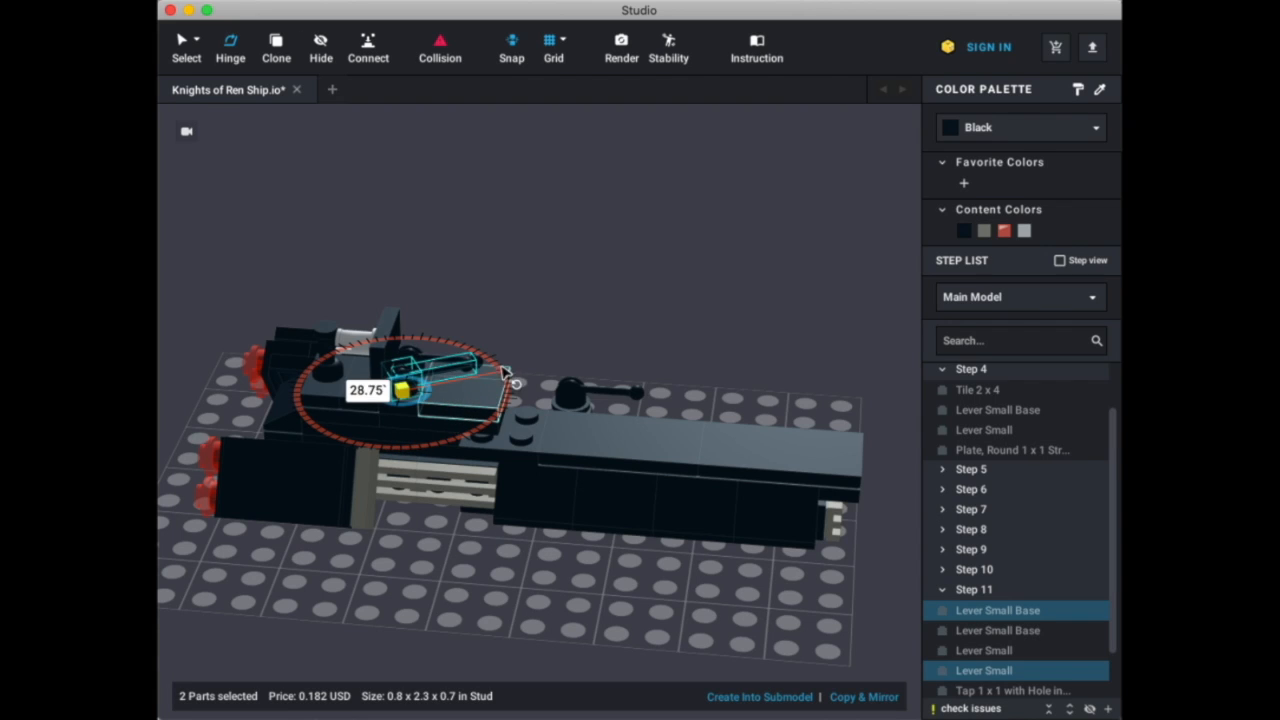
{"action": "left_click_drag", "start_coordinate": [504, 372], "coordinate": [504, 414]}
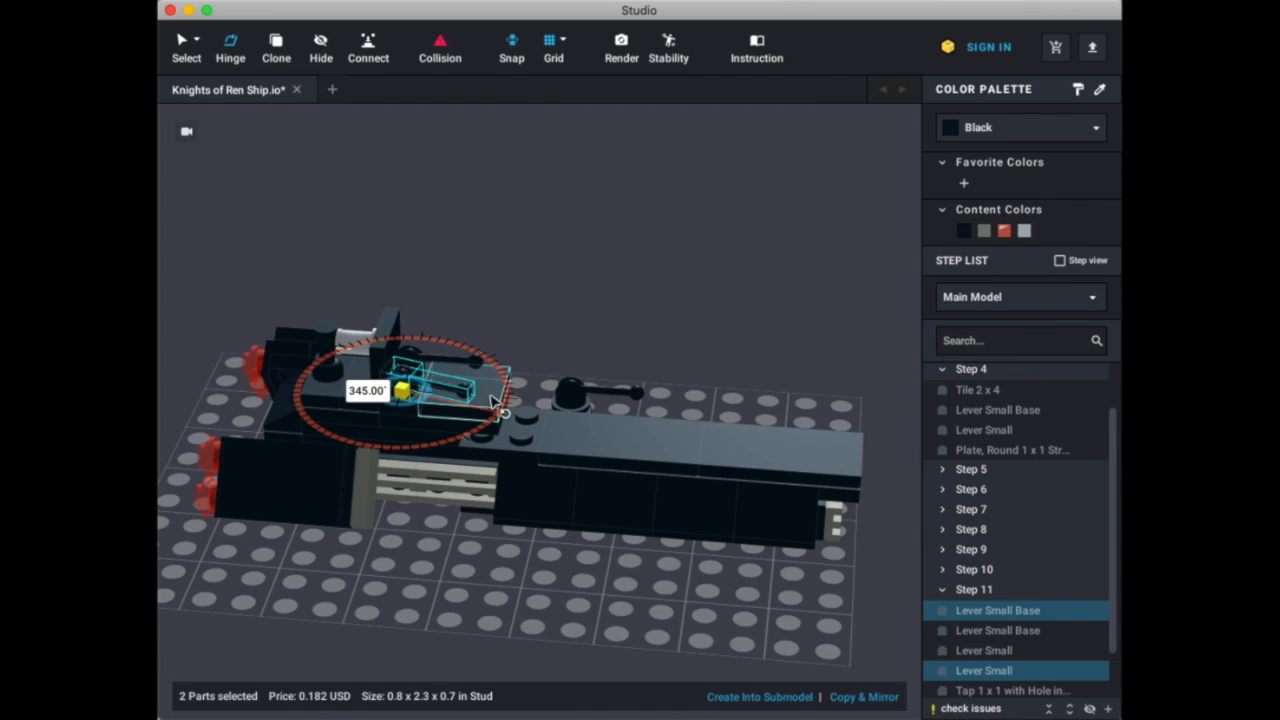
{"action": "left_click", "coordinate": [998, 630]}
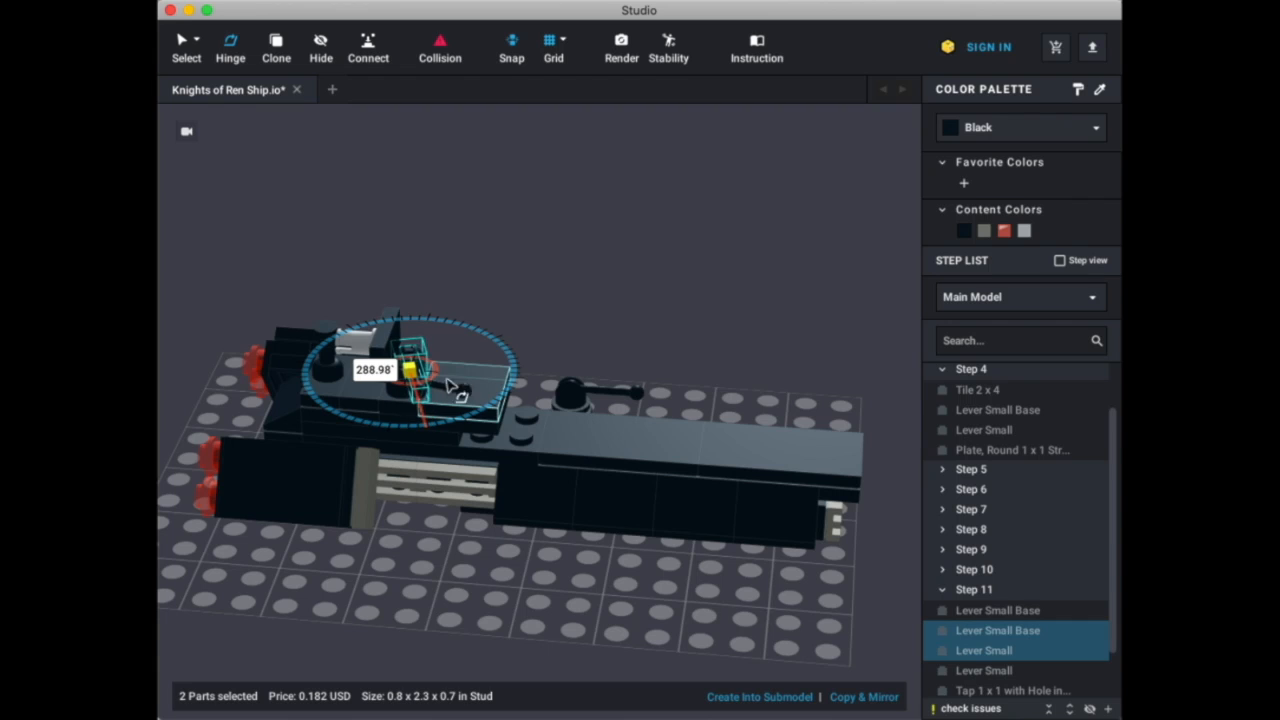
{"action": "left_click_drag", "start_coordinate": [460, 396], "coordinate": [340, 410]}
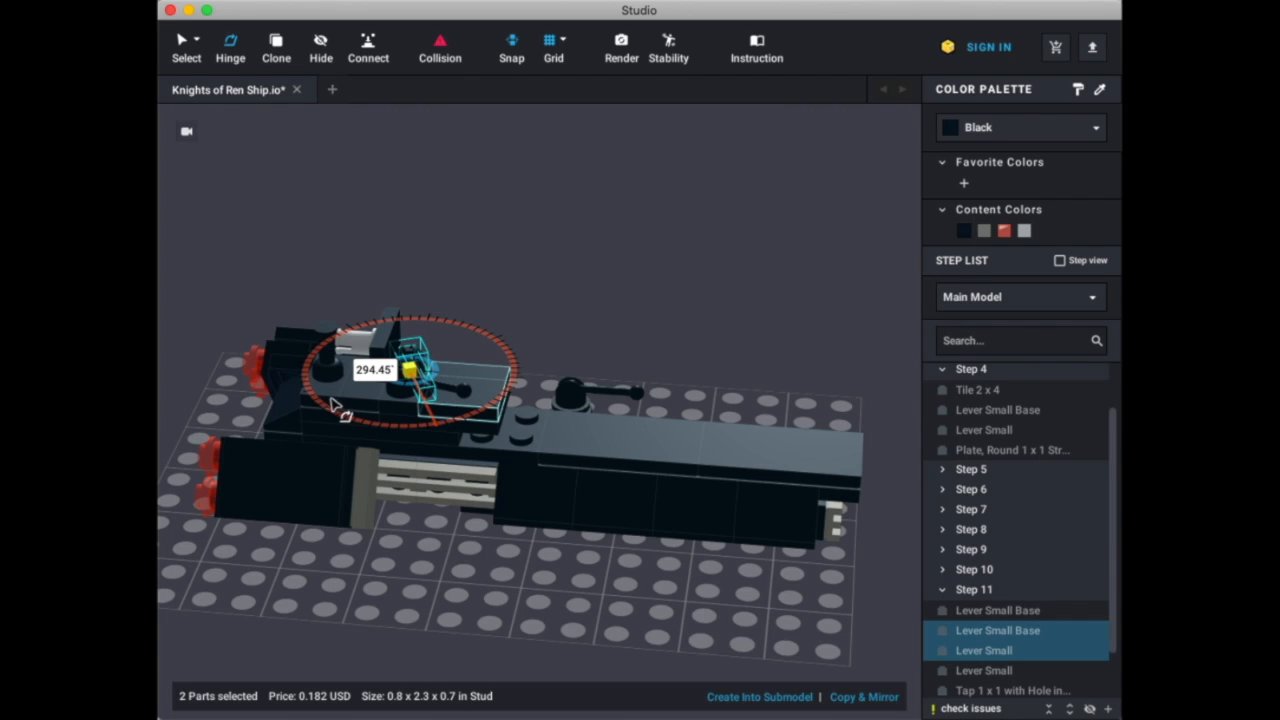
{"action": "mouse_move", "coordinate": [420, 324]}
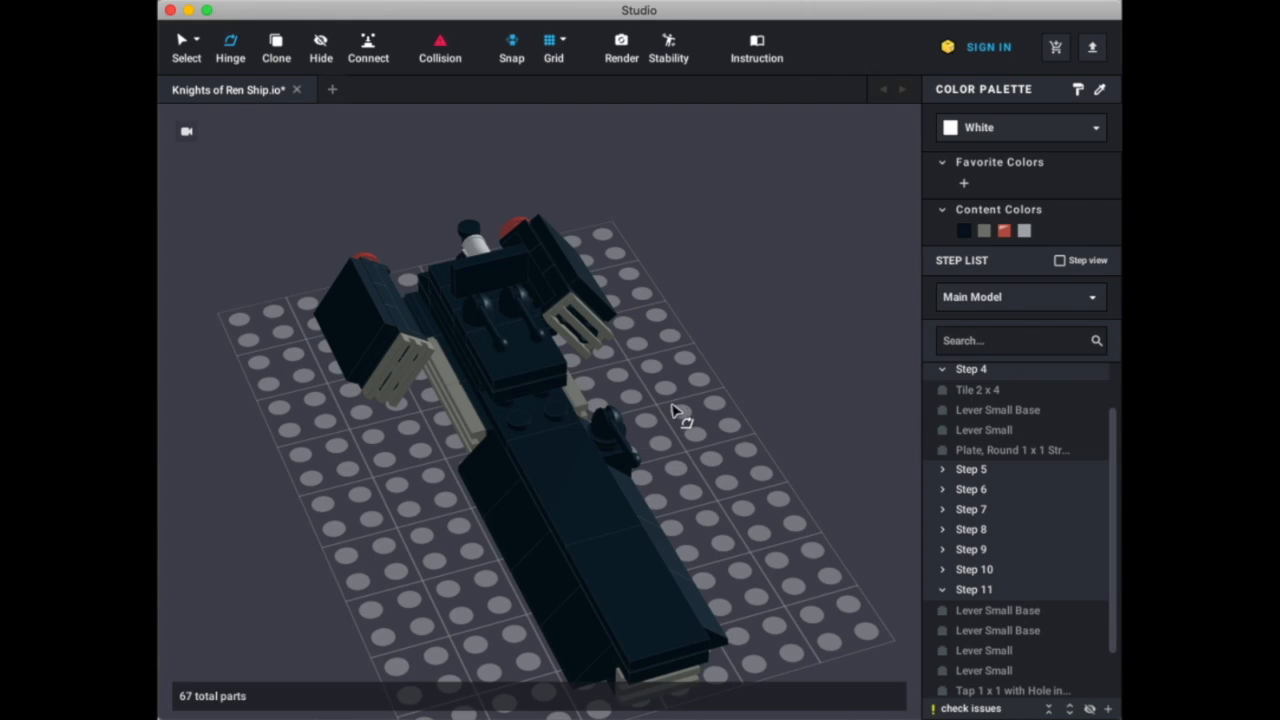
- View the ship side-on with its repositioned turrets and collapse the expanded building steps
{"action": "left_click_drag", "start_coordinate": [676, 412], "coordinate": [284, 224]}
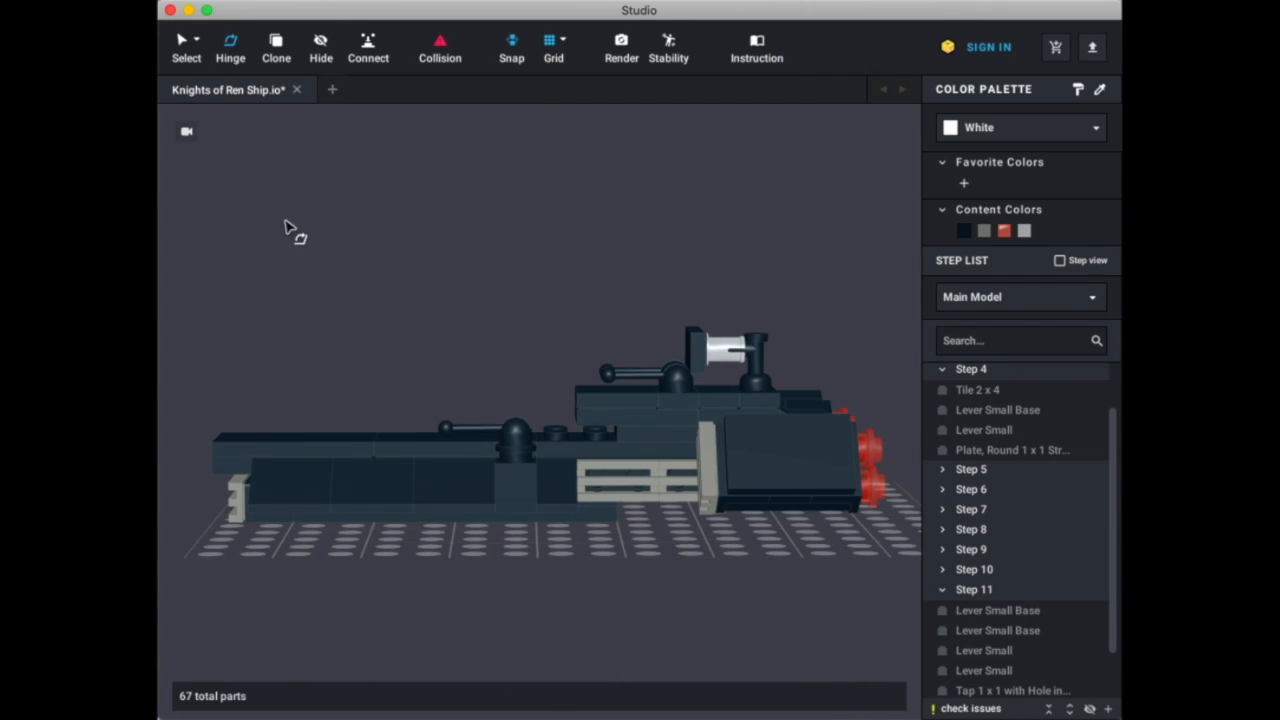
{"action": "mouse_move", "coordinate": [450, 298]}
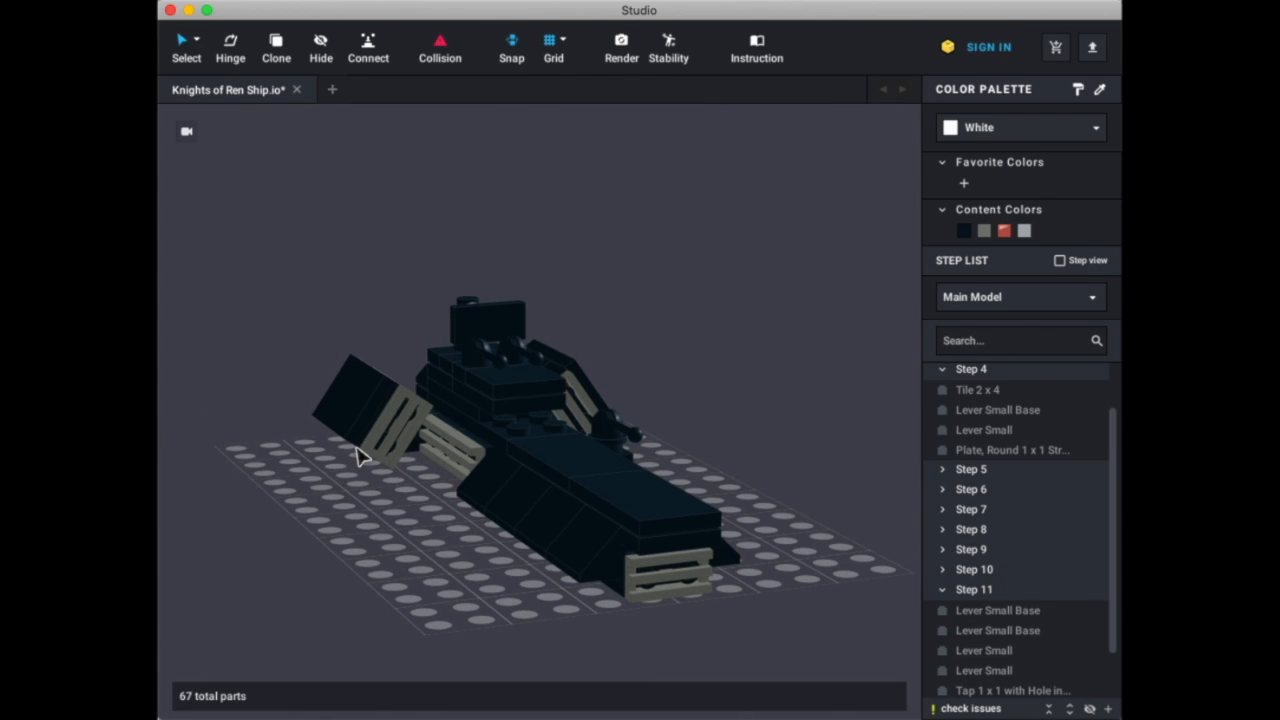
{"action": "mouse_move", "coordinate": [316, 522]}
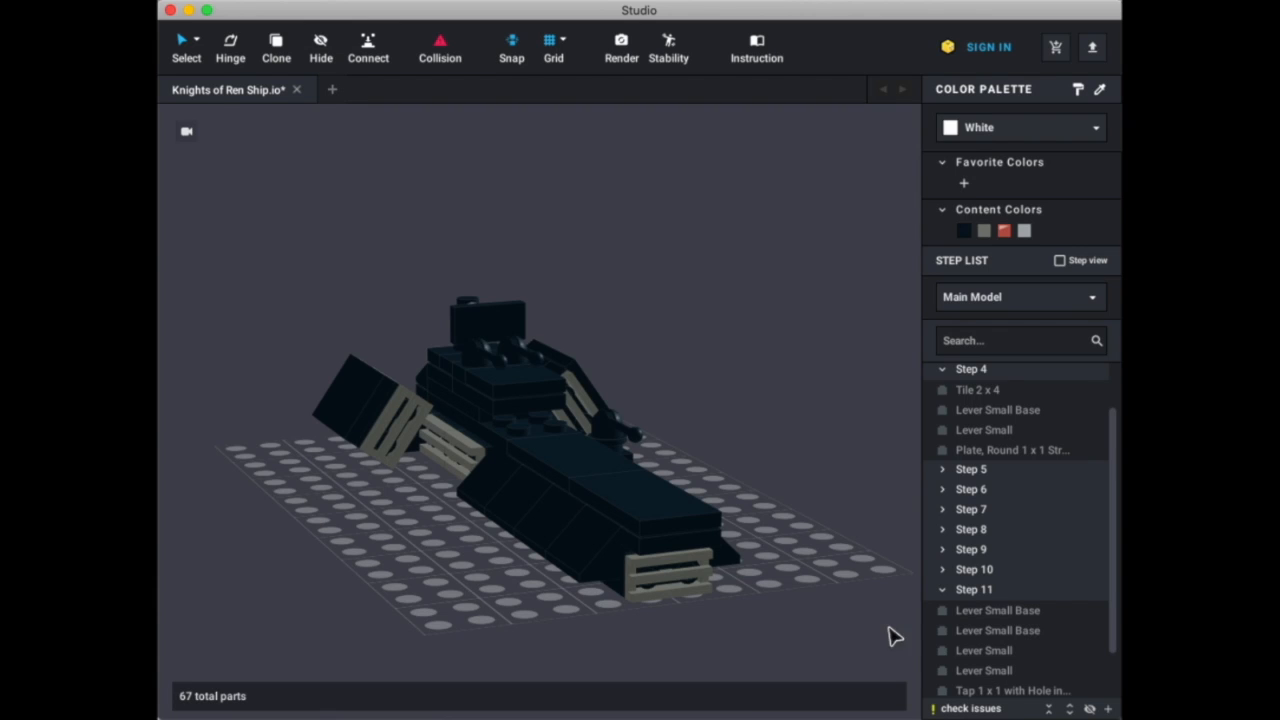
{"action": "left_click", "coordinate": [940, 368]}
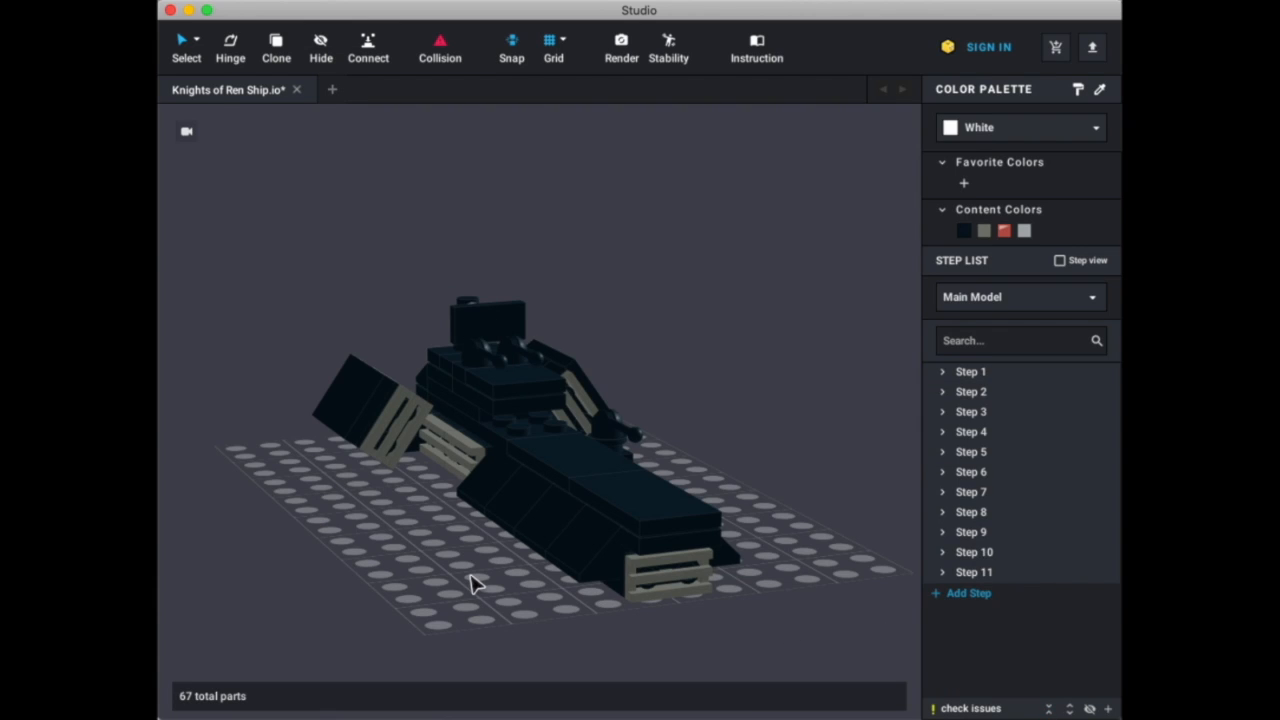